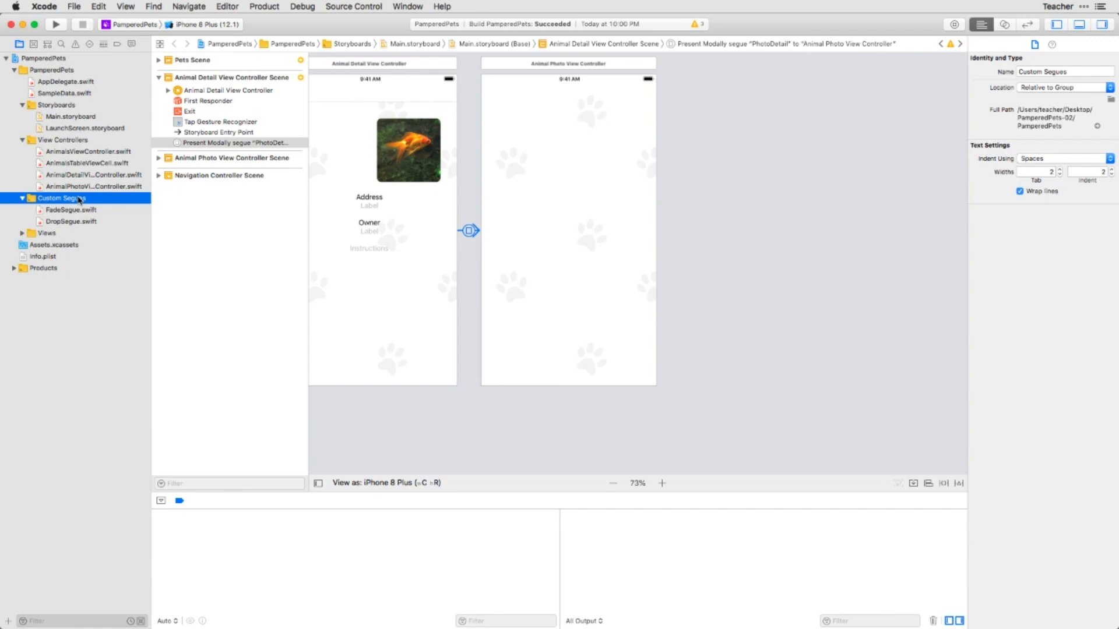
mouse_move(165, 284)
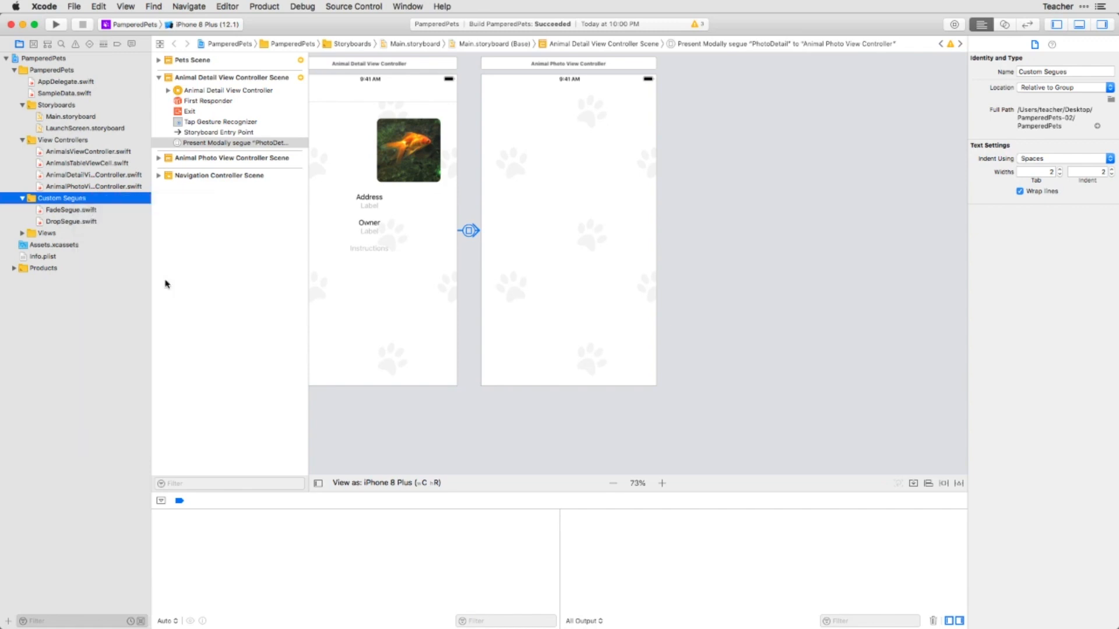
Create ScaleSegue, a Cocoa Touch Class subclassing UIStoryboardSegue, in the Custom Segues group
text(Scale)
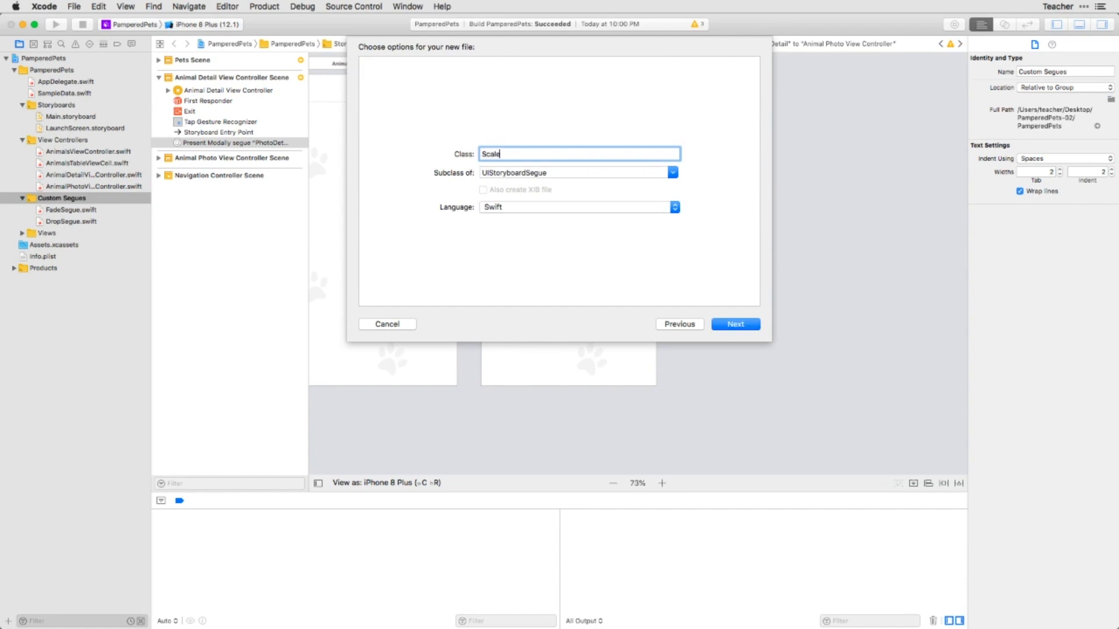
click(735, 324)
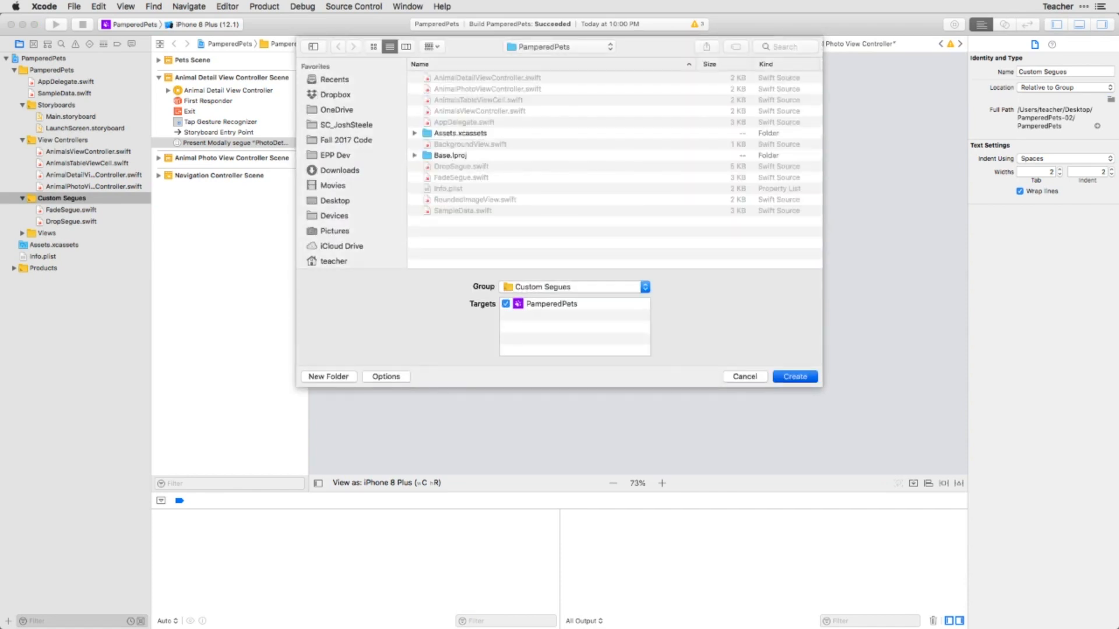
click(794, 375)
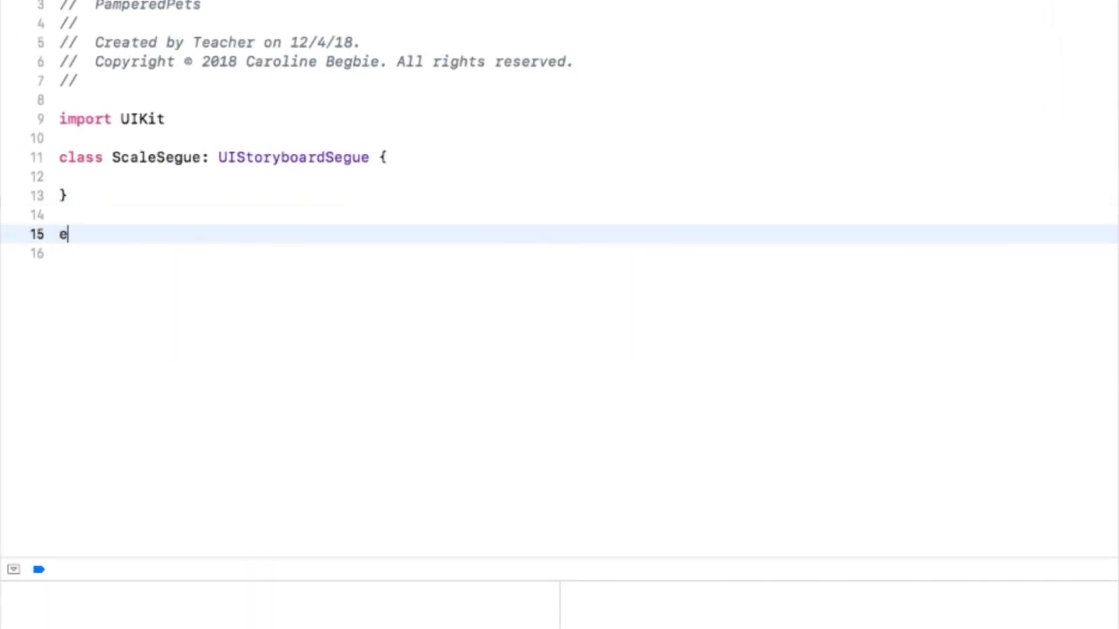
Add a UIViewControllerTransitioningDelegate extension and perform() setting destination.transitioningDelegate = self, then super.perform()
text(xtension ScaleSegue : UIViewContro)
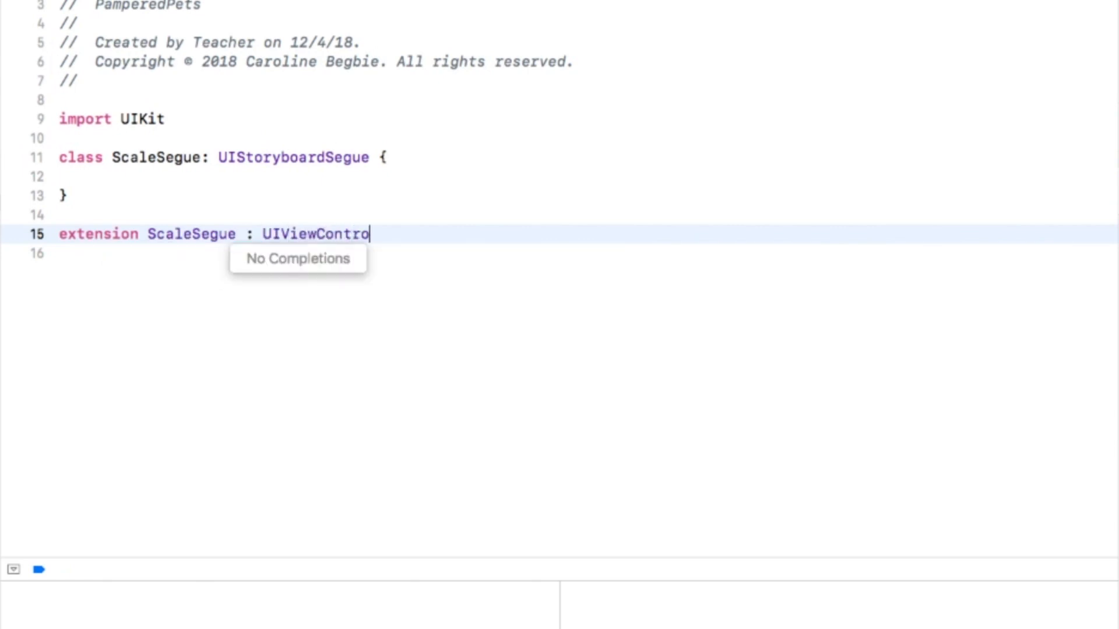
text(llerTransitioningDelegate {)
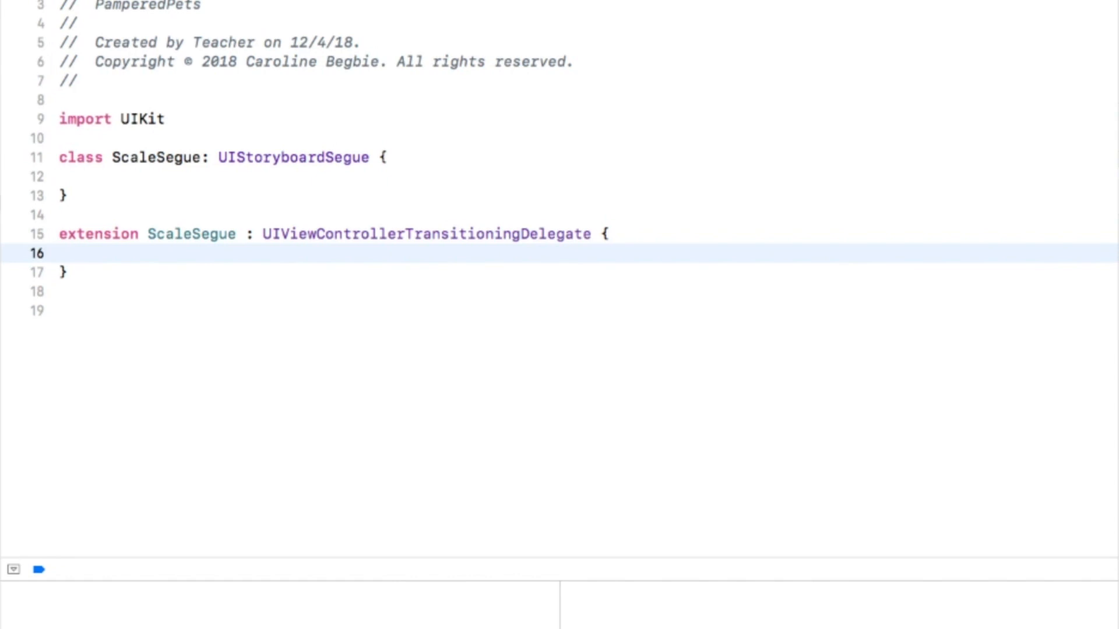
click(79, 254)
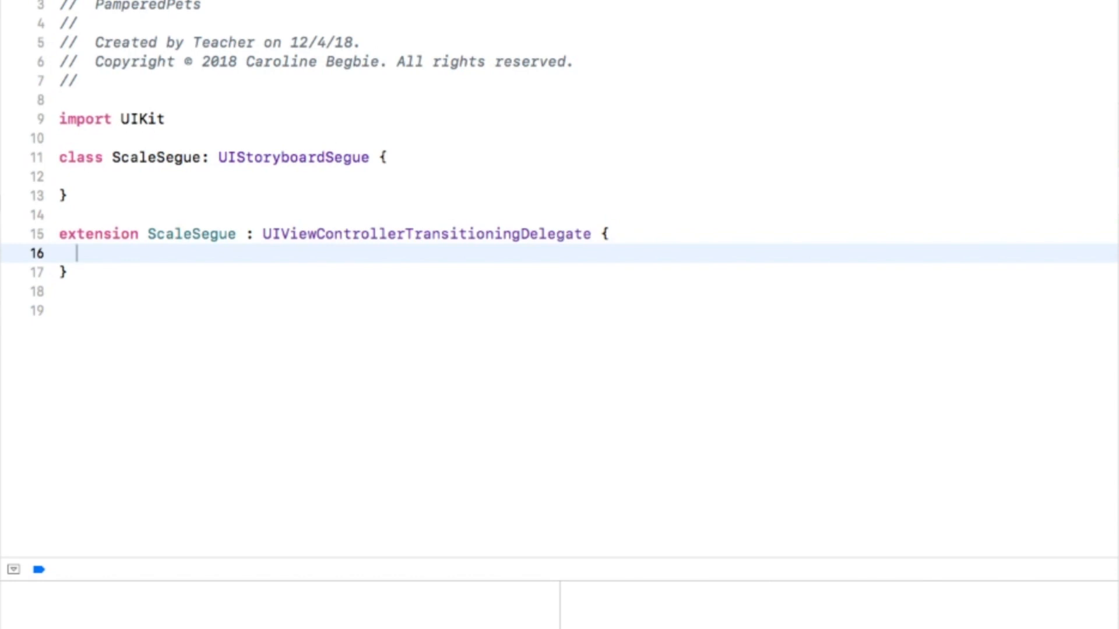
text(override func perform() {)
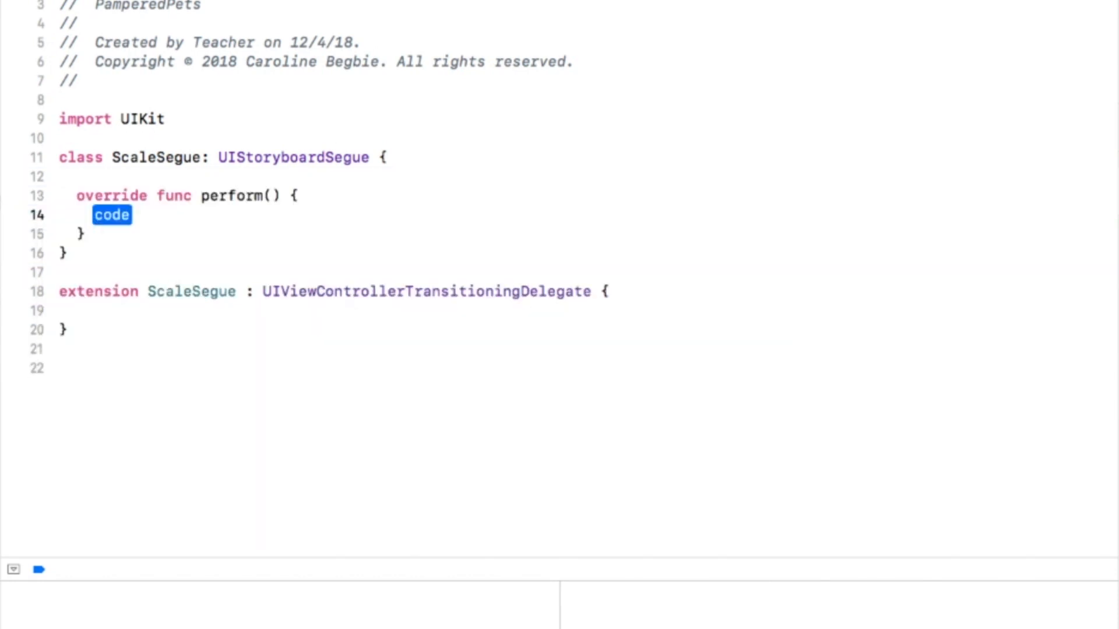
text(destination.tra)
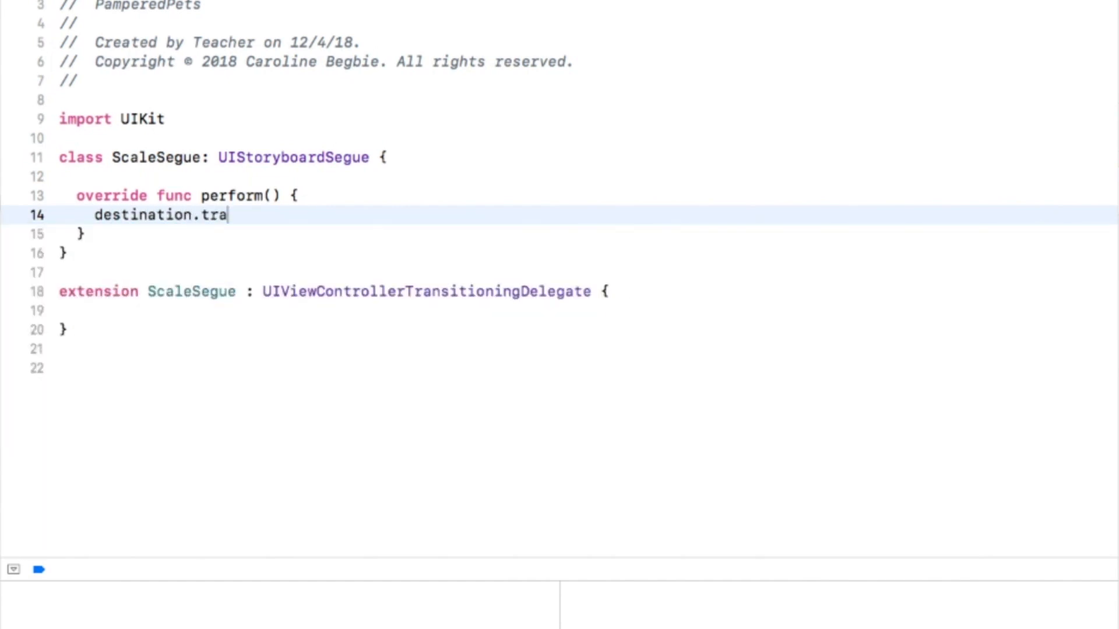
text(nsitioningDelegate = self)
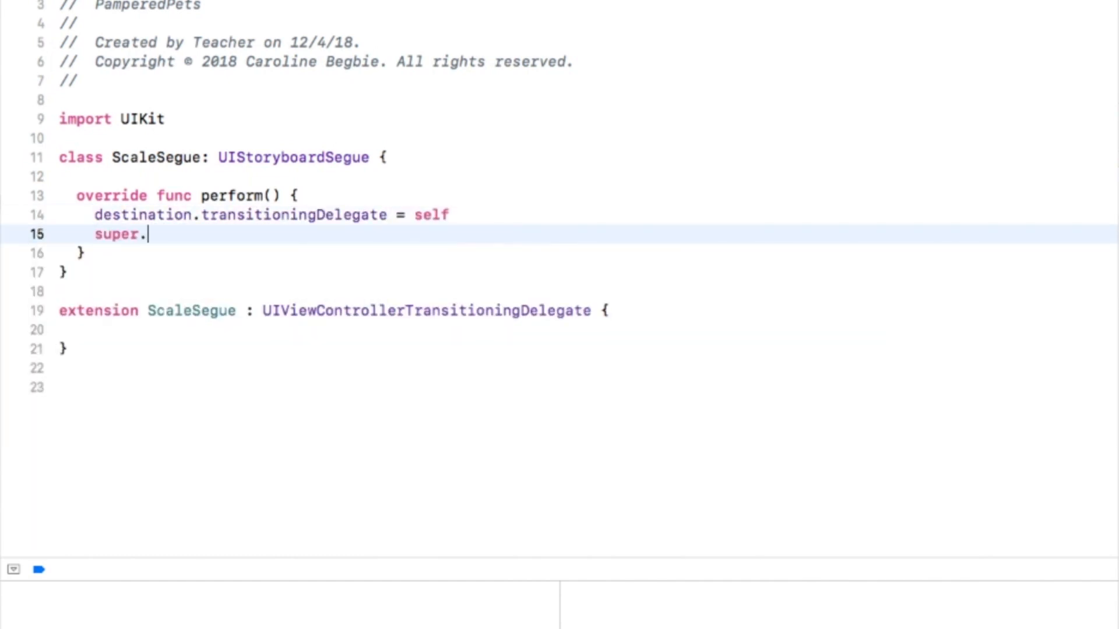
text(perform())
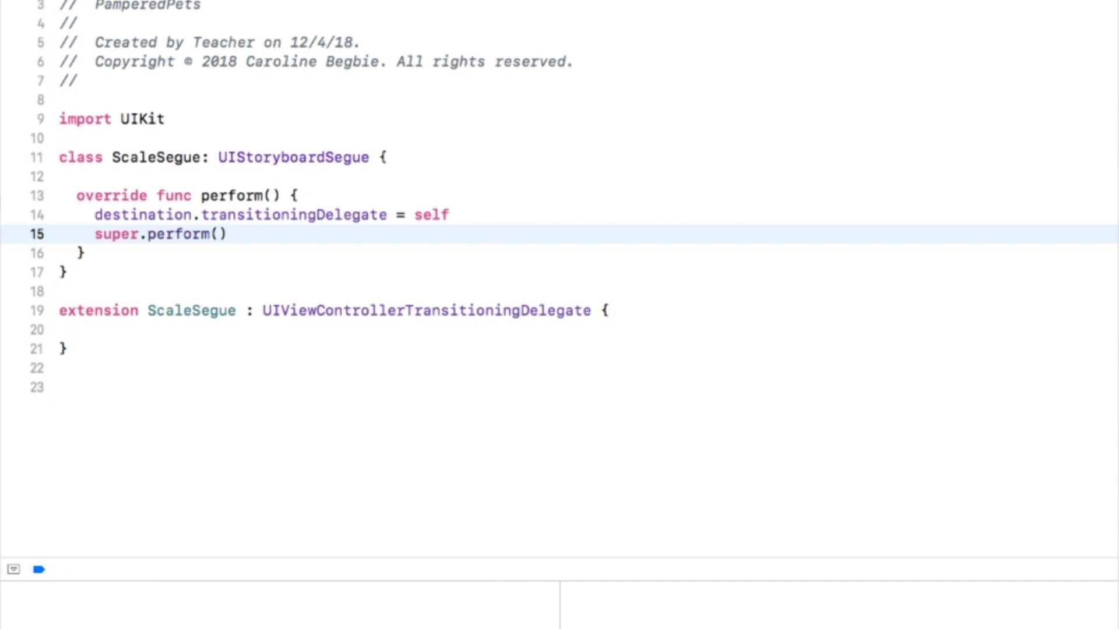
click(228, 234)
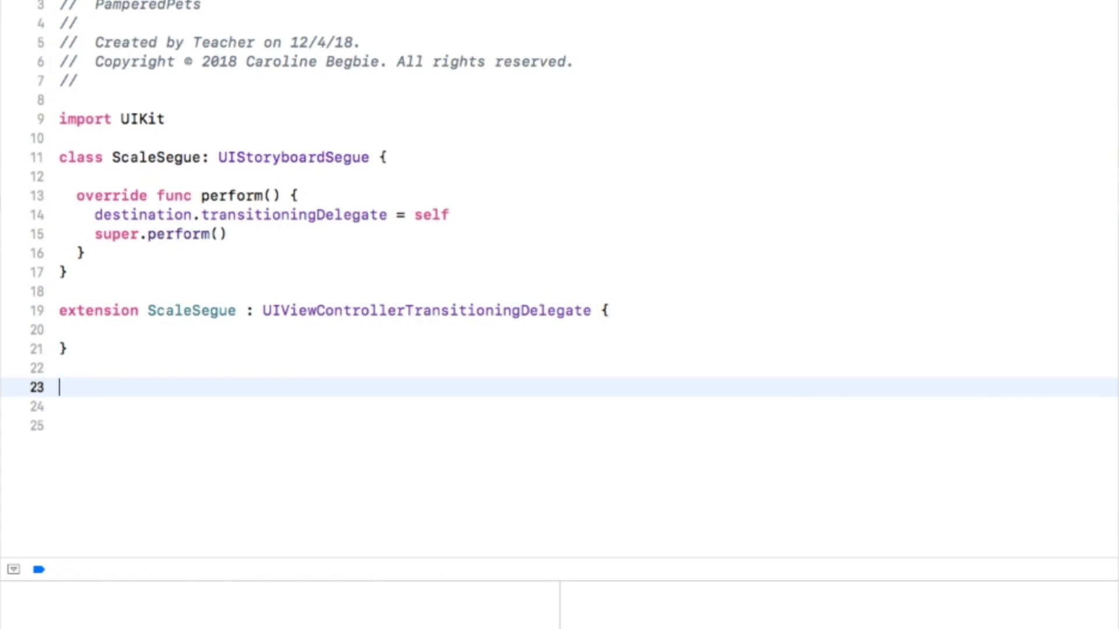
Declare class ScalePresentAnimator: NSObject, UIViewControllerAnimatedTransitioning
text(class ScalePresentAni)
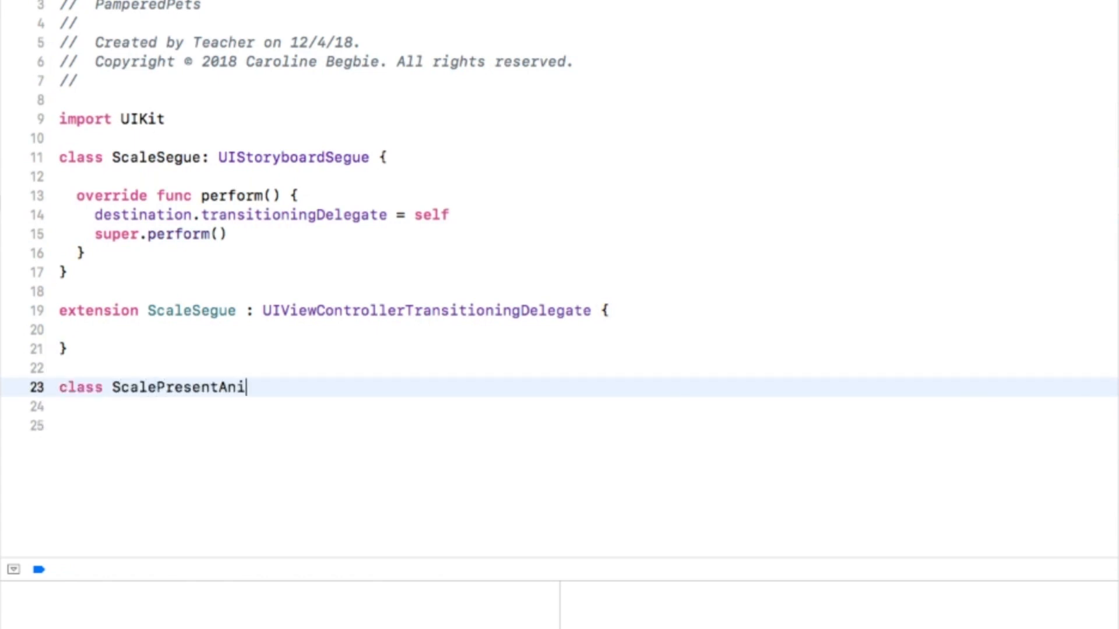
text(mator: NSObject {)
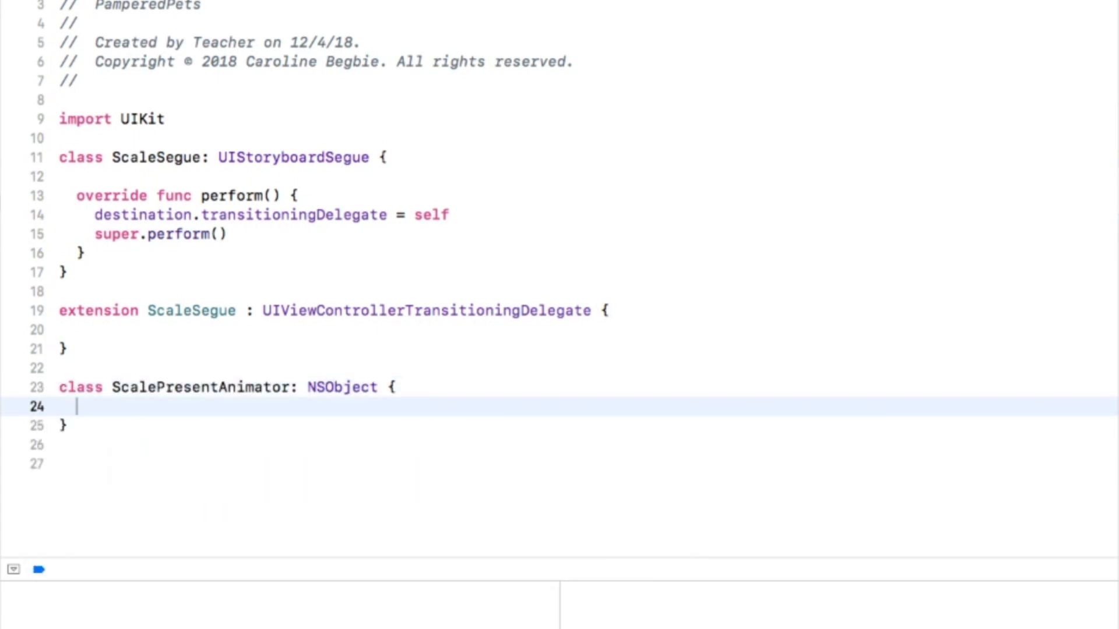
text(, UI)
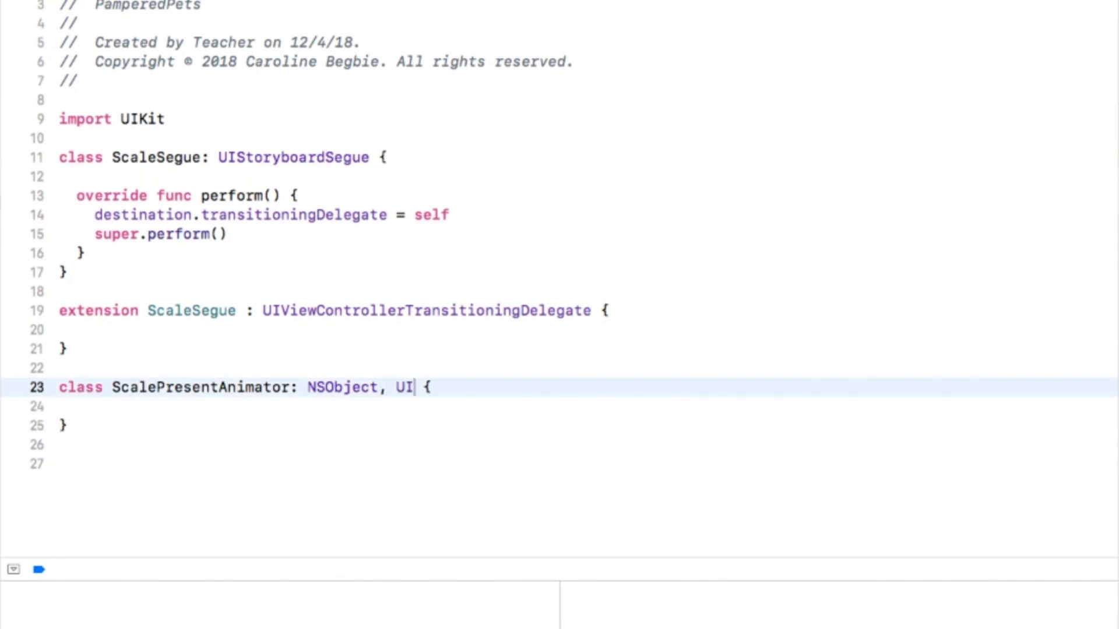
text(ViewControllerAnimatedTransitioning)
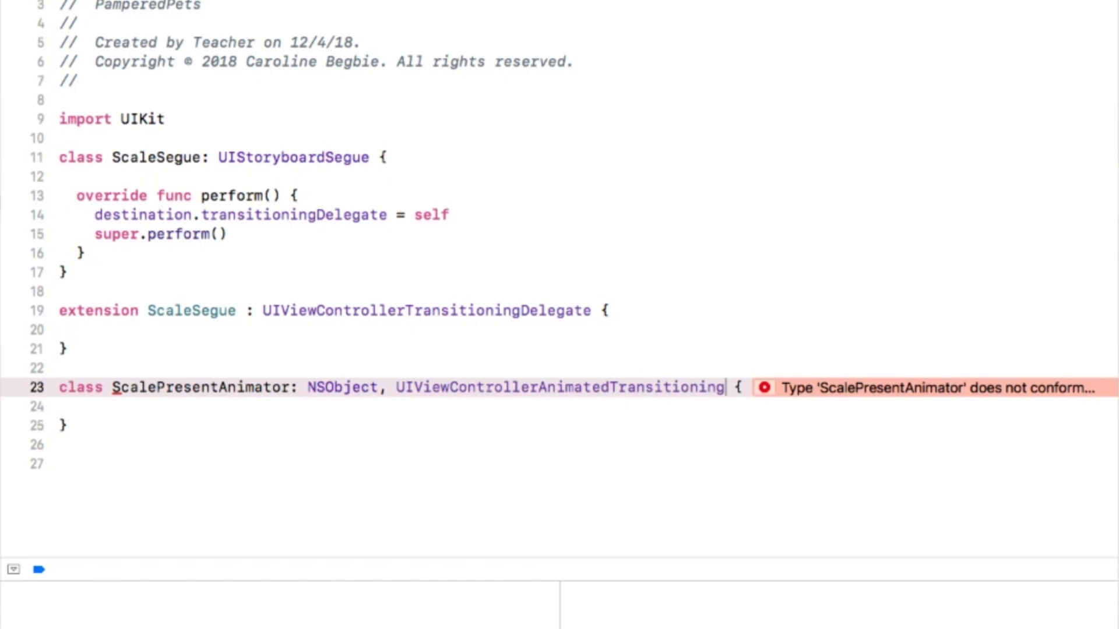
Add transitionDuration returning 2.0 and an animateTransition stub using code completion
click(165, 406)
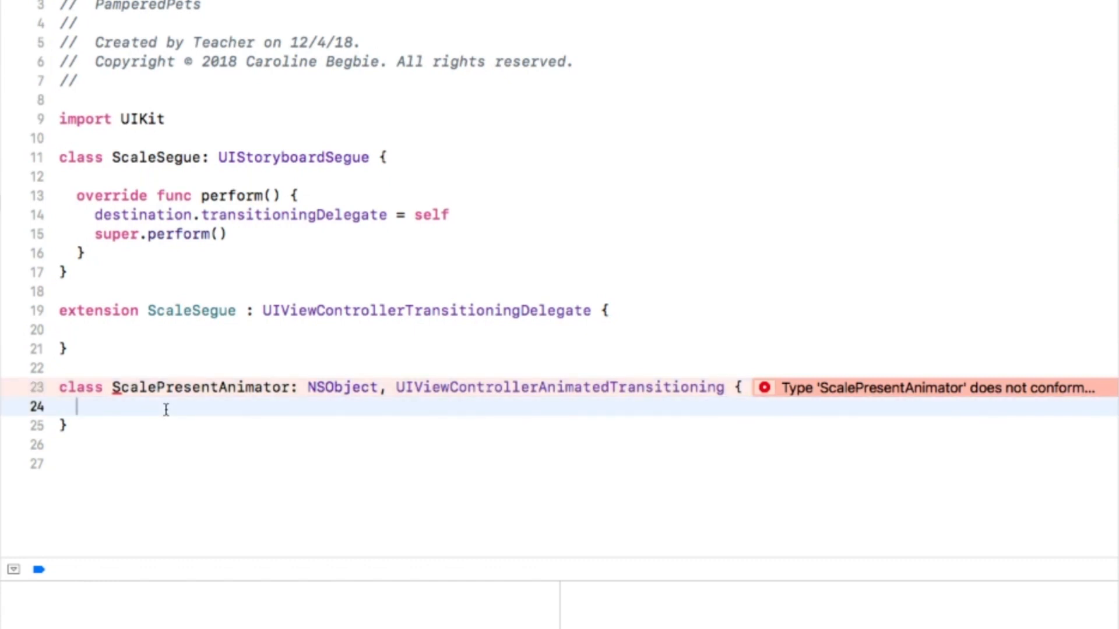
text(trans)
text(return 2.0)
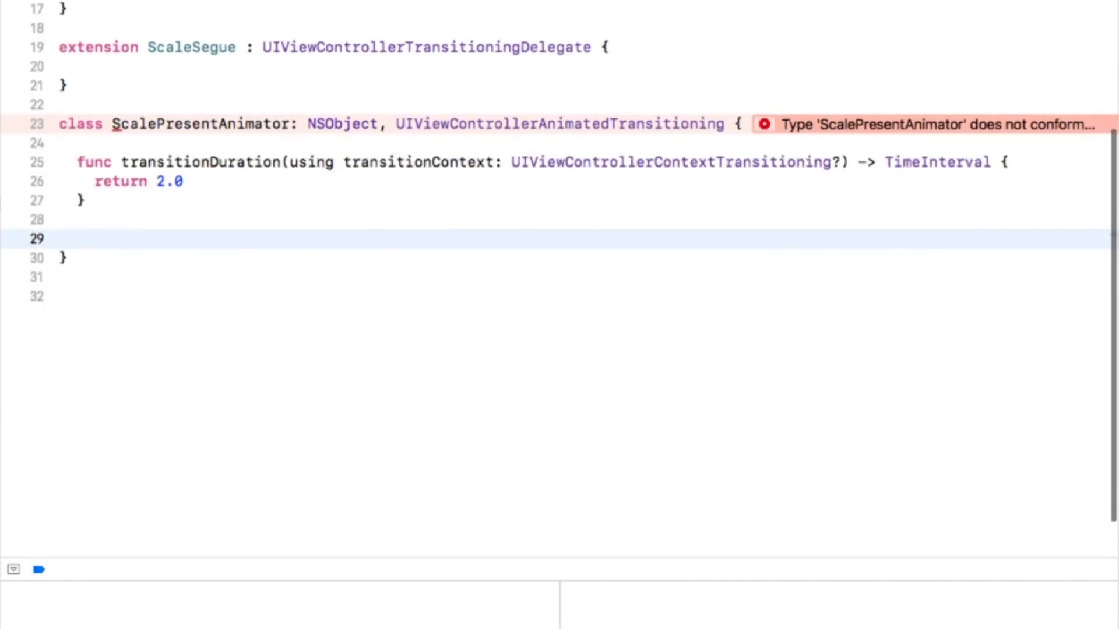
click(79, 238)
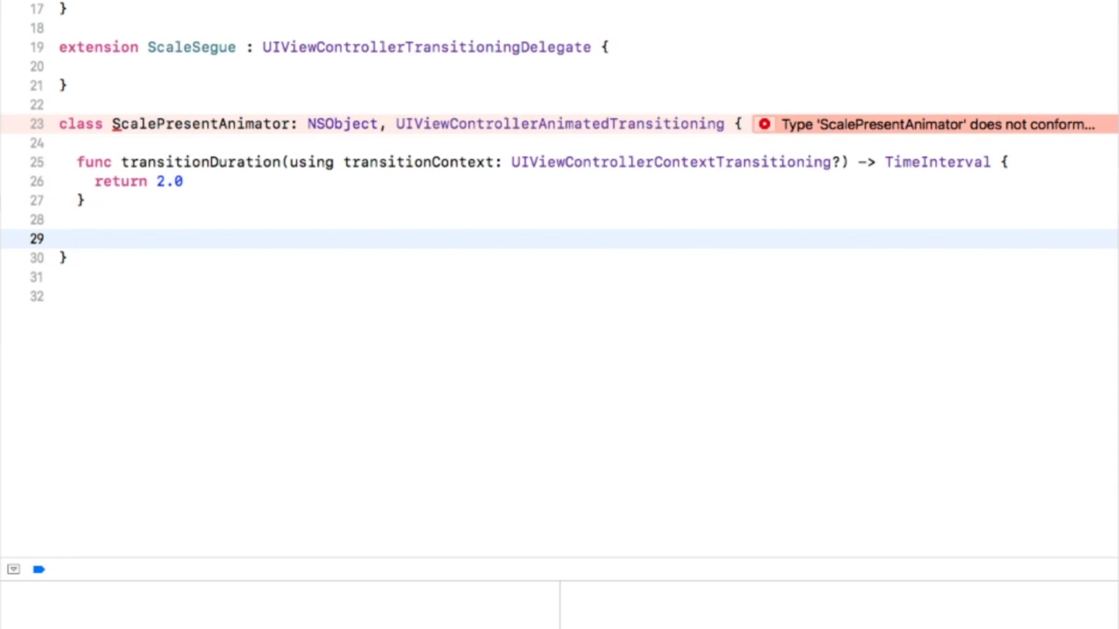
click(75, 239)
text(func animateTransition(using transitionContext: UIViewControllerContextTransitioning) {)
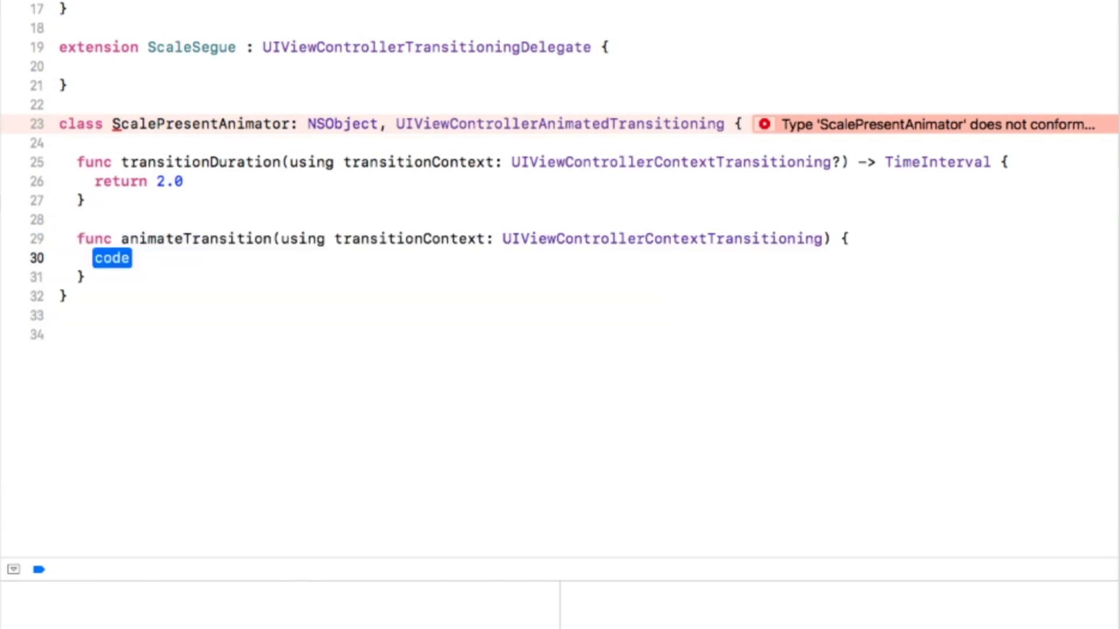
In animateTransition, get the to view controller and view and add toView to containerView
text(let toViewController  = transitionContext.viewController(forKey: .to)
text(let toView = transitionContext)
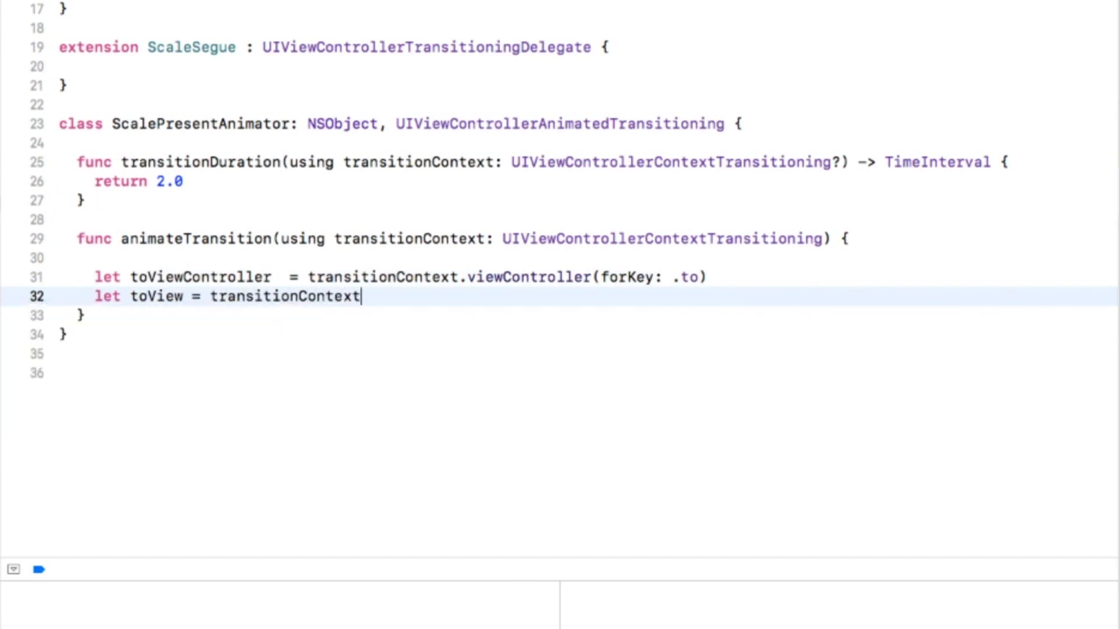
text(.view(forKey: UITransitionContextViewKey))
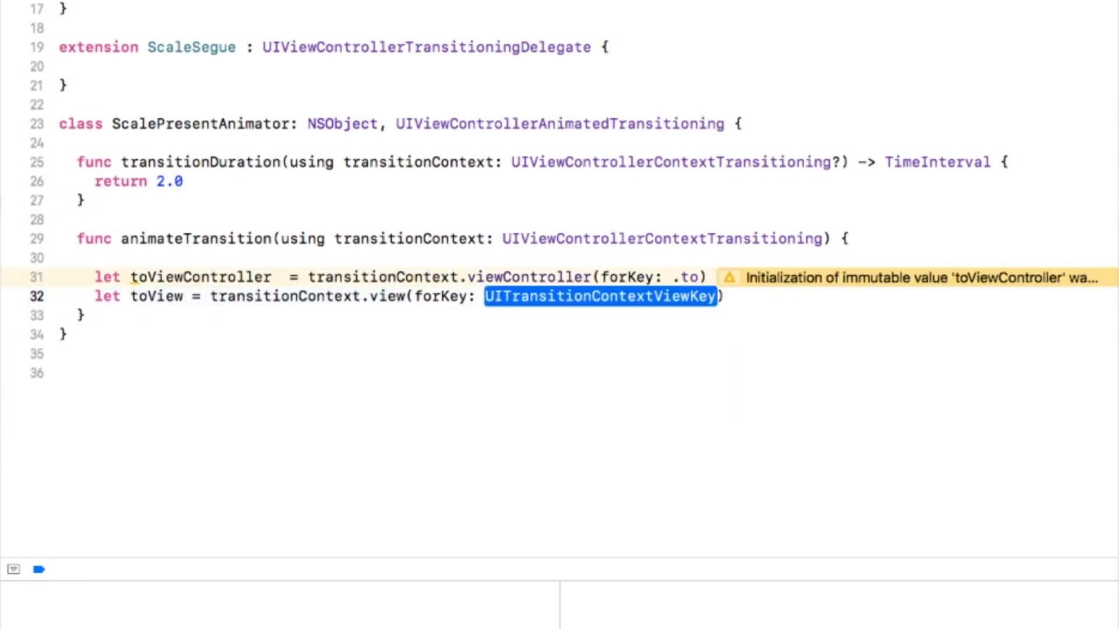
text(.to)
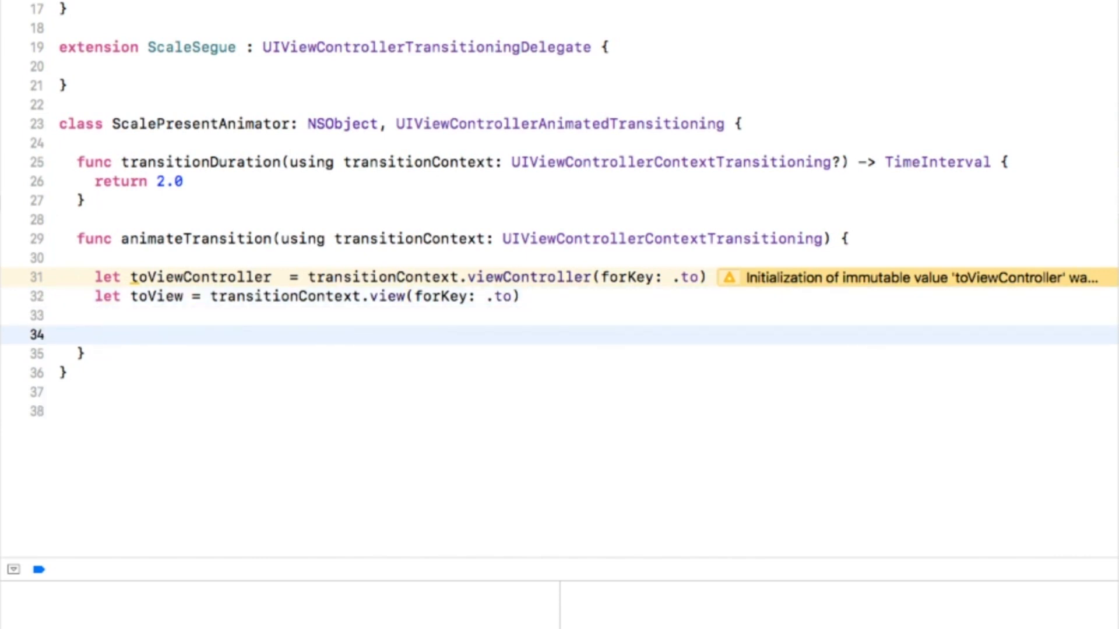
text(if let toView = toView {)
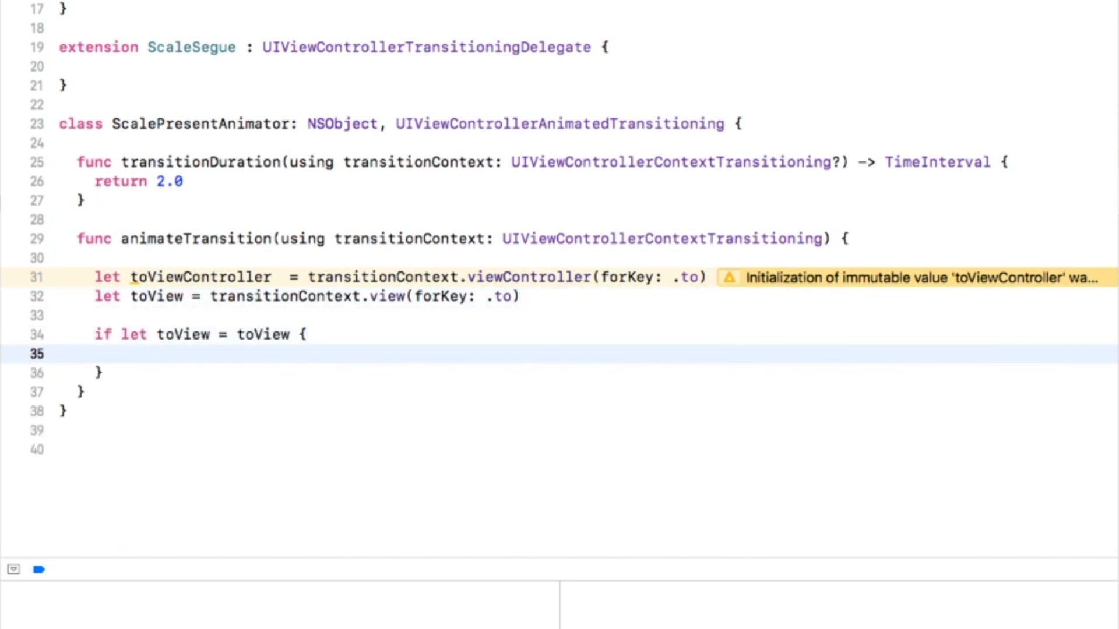
text(transitionContext.containerView)
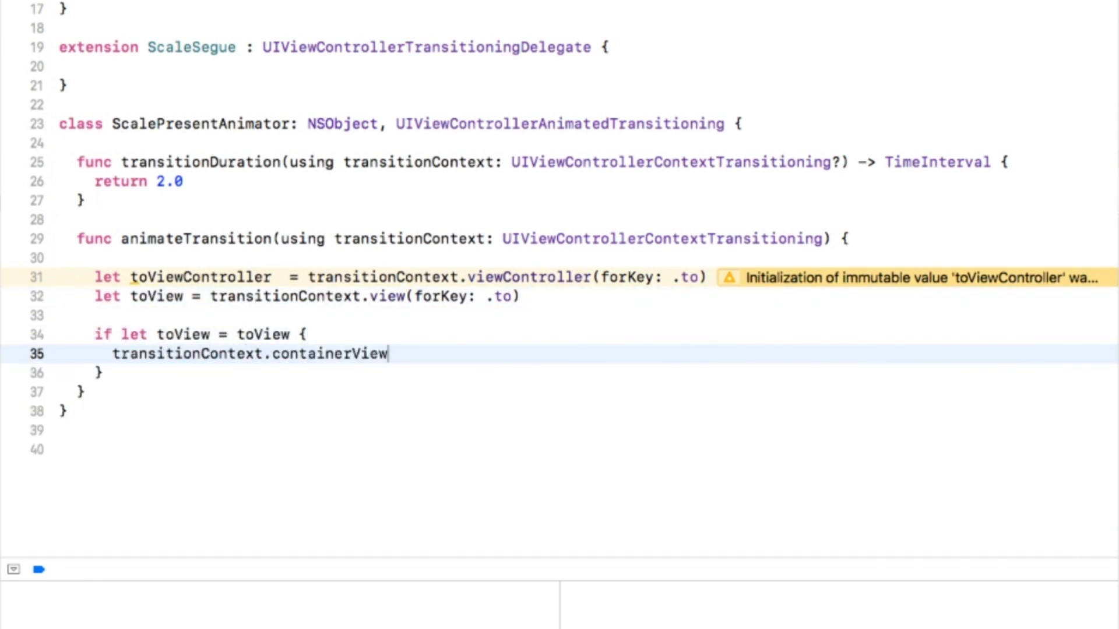
text(.addSubview(toView))
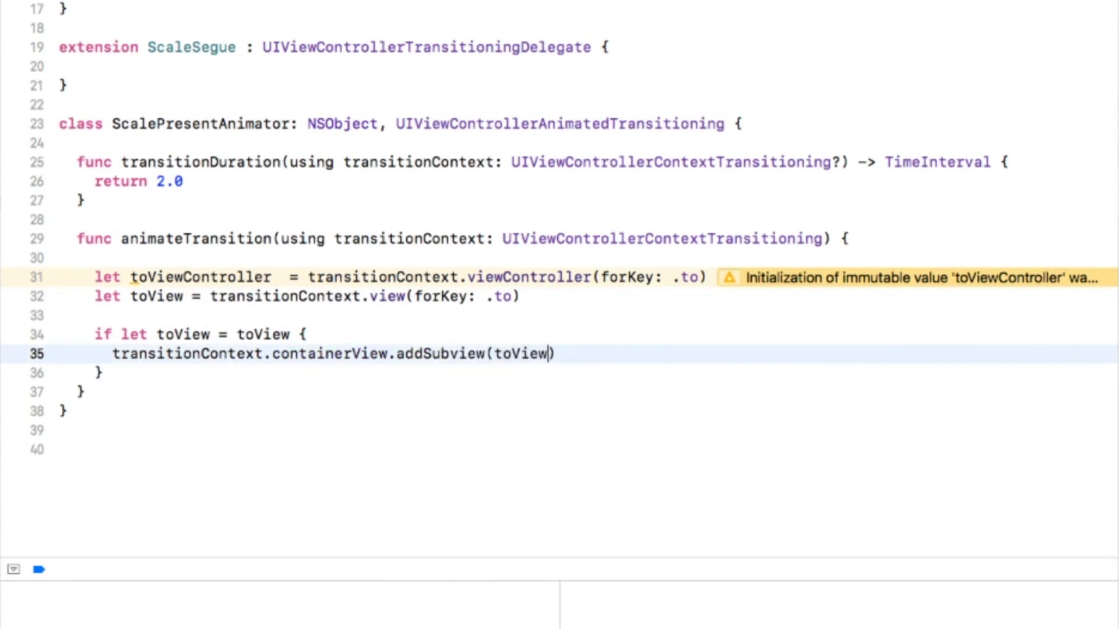
Set toView's frame to .zero and animate it to the final frame over the transition duration
text(toView)
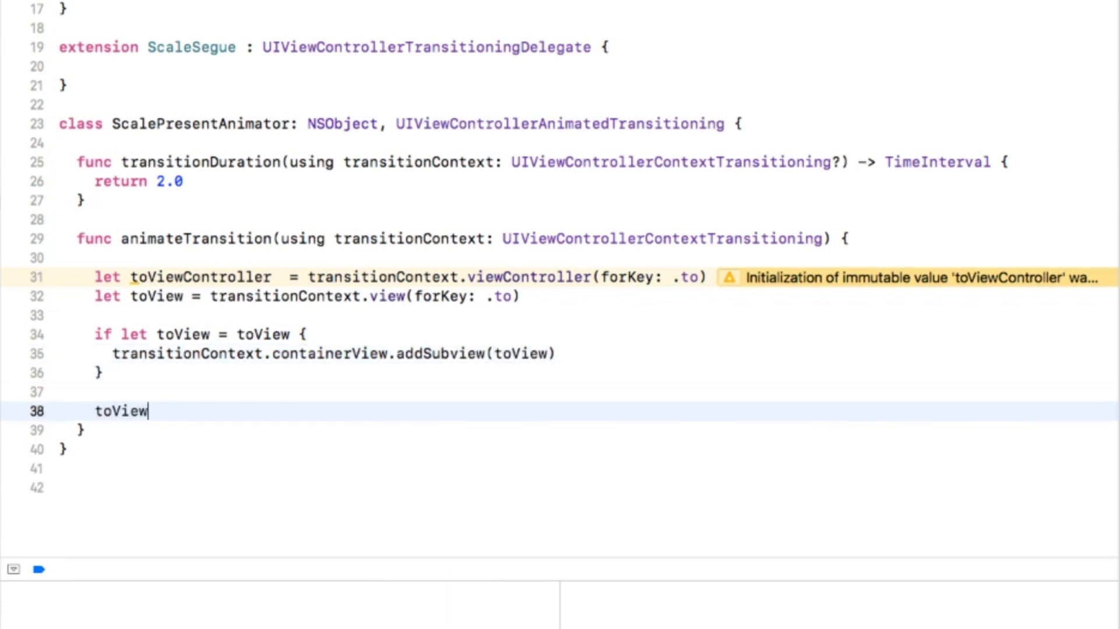
text(?.frame = .zero)
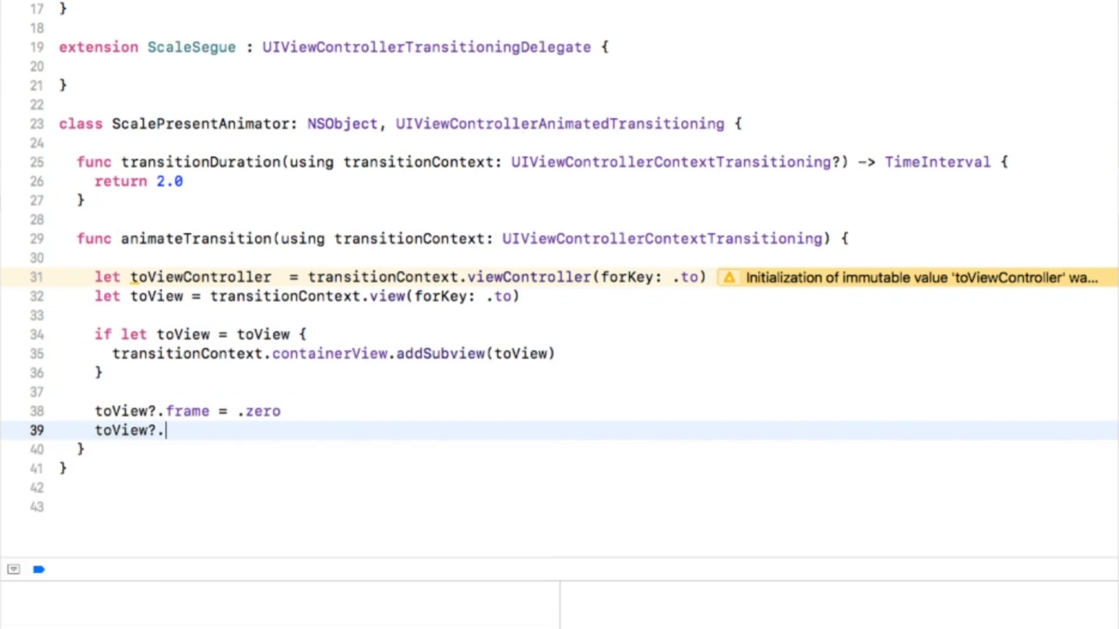
text(layoutIfNeeded())
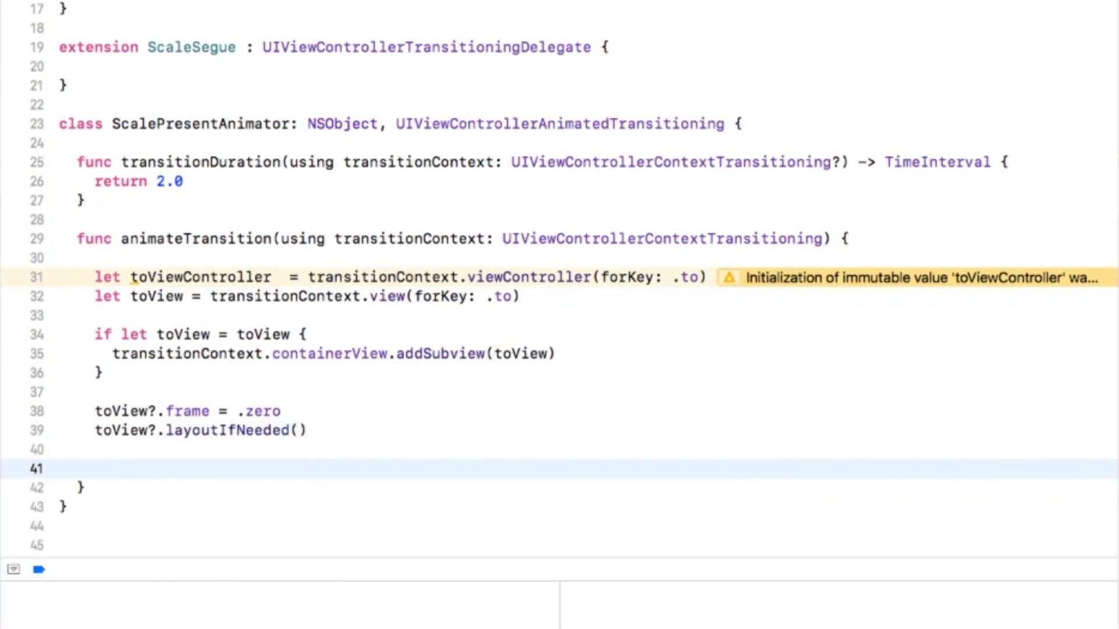
text(let duration = transitionDuration(using: transitionContext)
text(let finalFrame = transitionContext.)
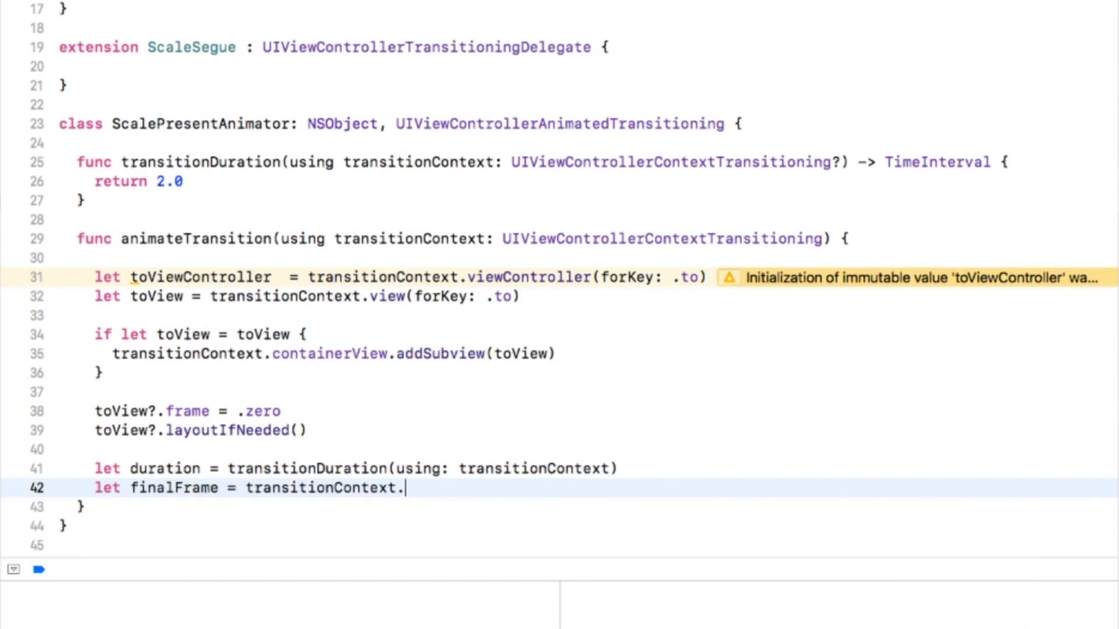
text(finalFrame(for: toViewController))
text(transitionContext.completeTransition(true)
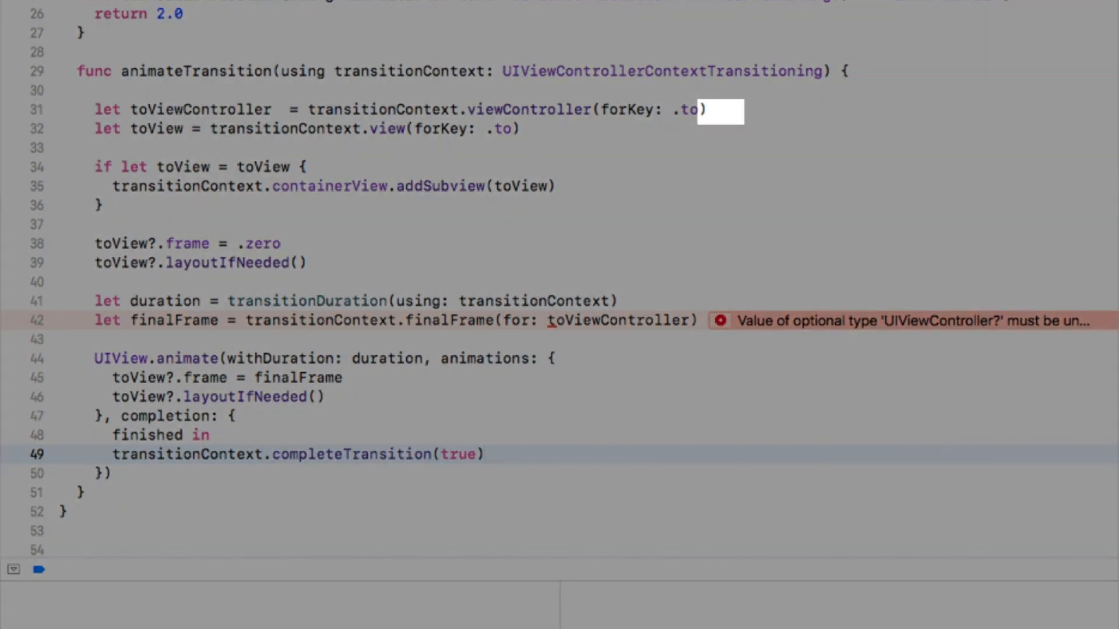
Fix the unwrapping error and return ScalePresentAnimator() from animationController(forPresented:presenting:source:)
text(!)
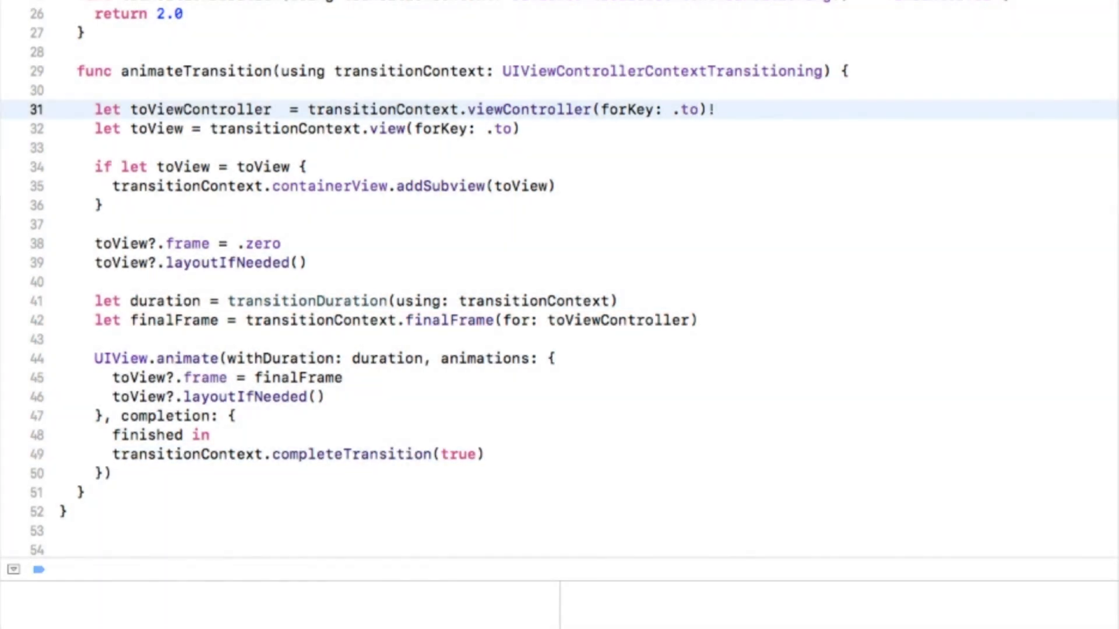
scroll(up, 3)
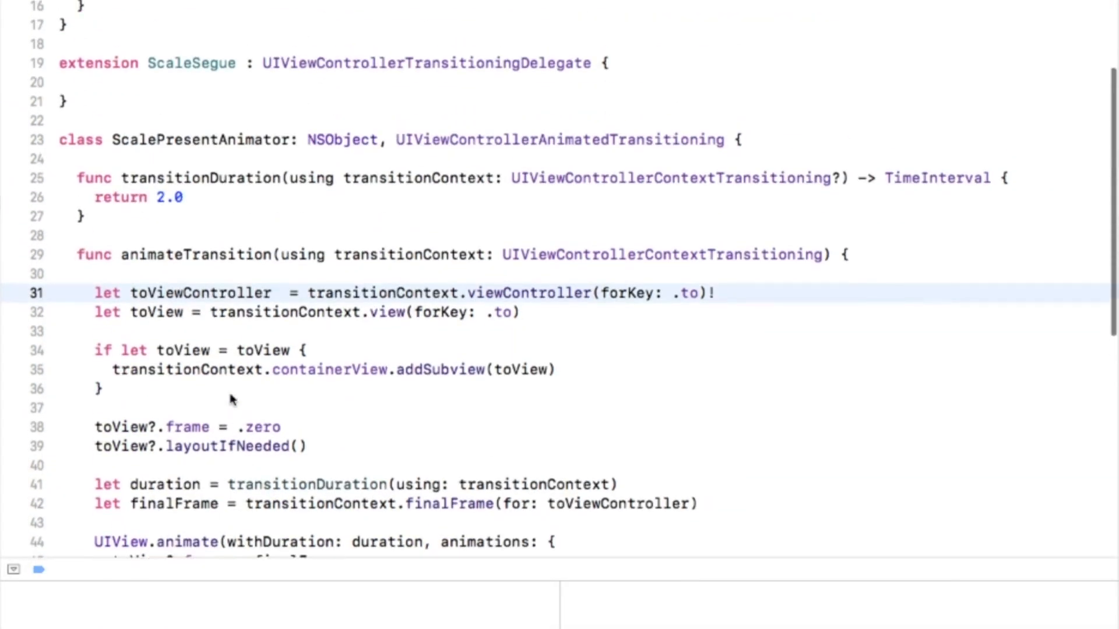
text(animatio)
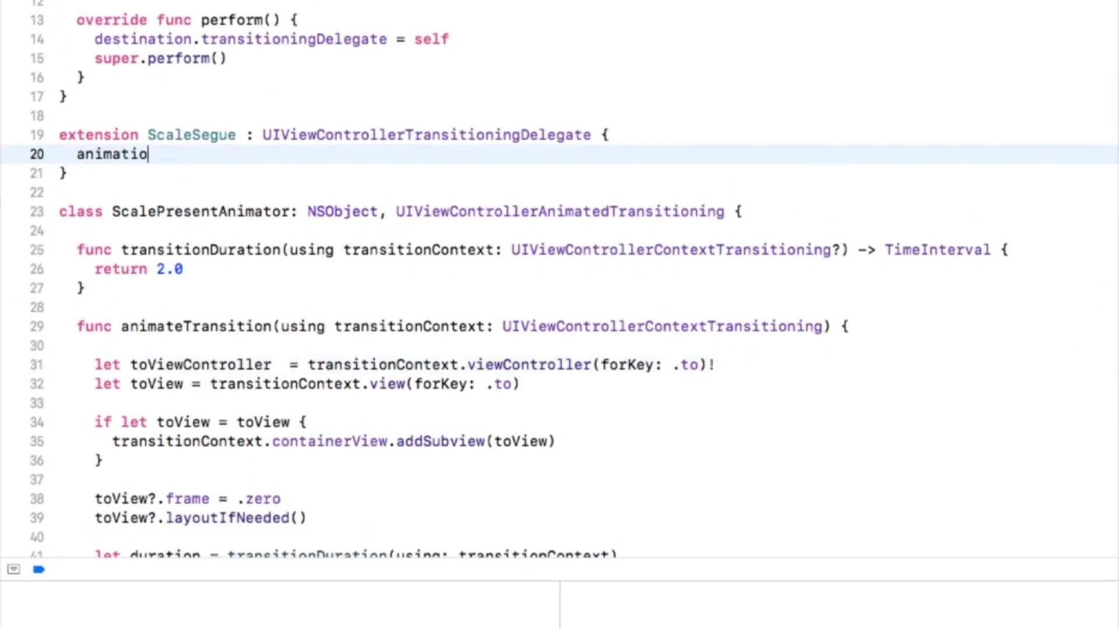
text(animationController)
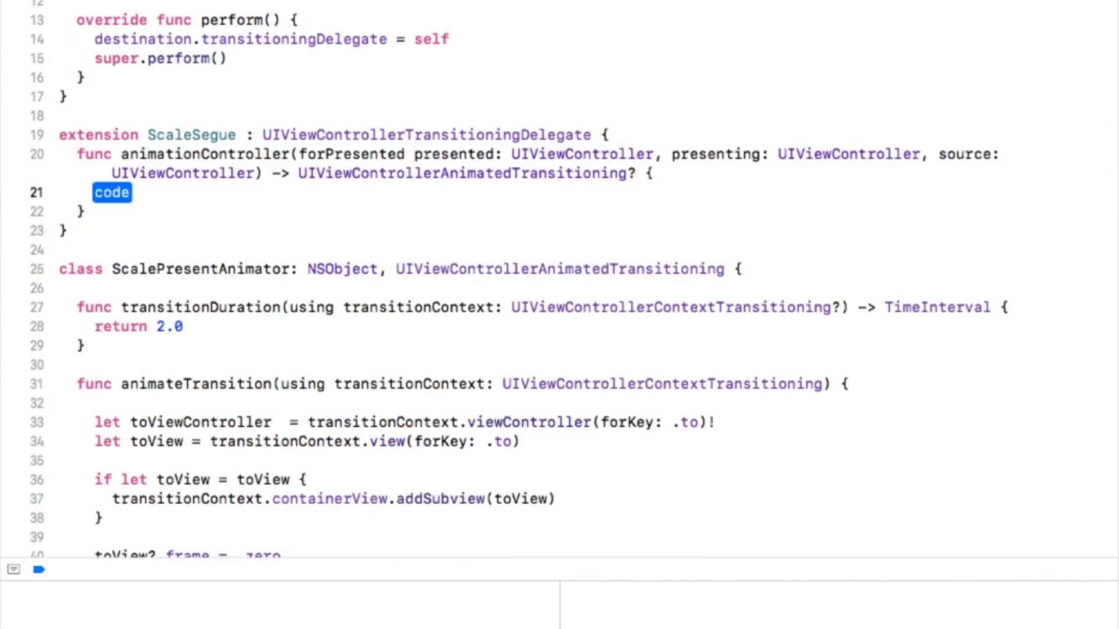
text(return Scal)
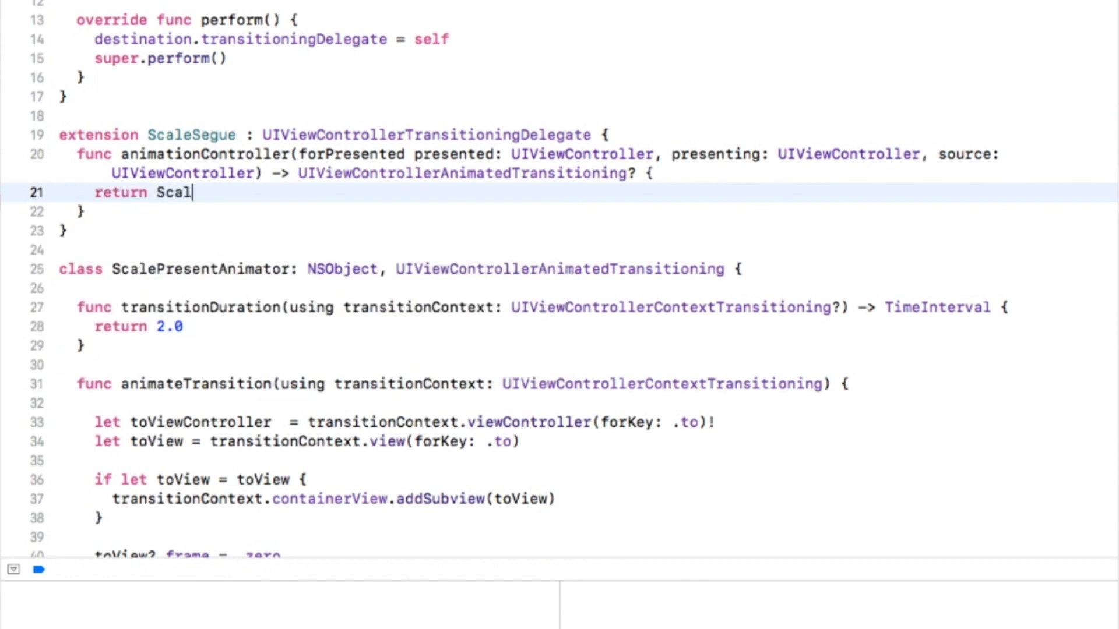
text(ePresentAnimator())
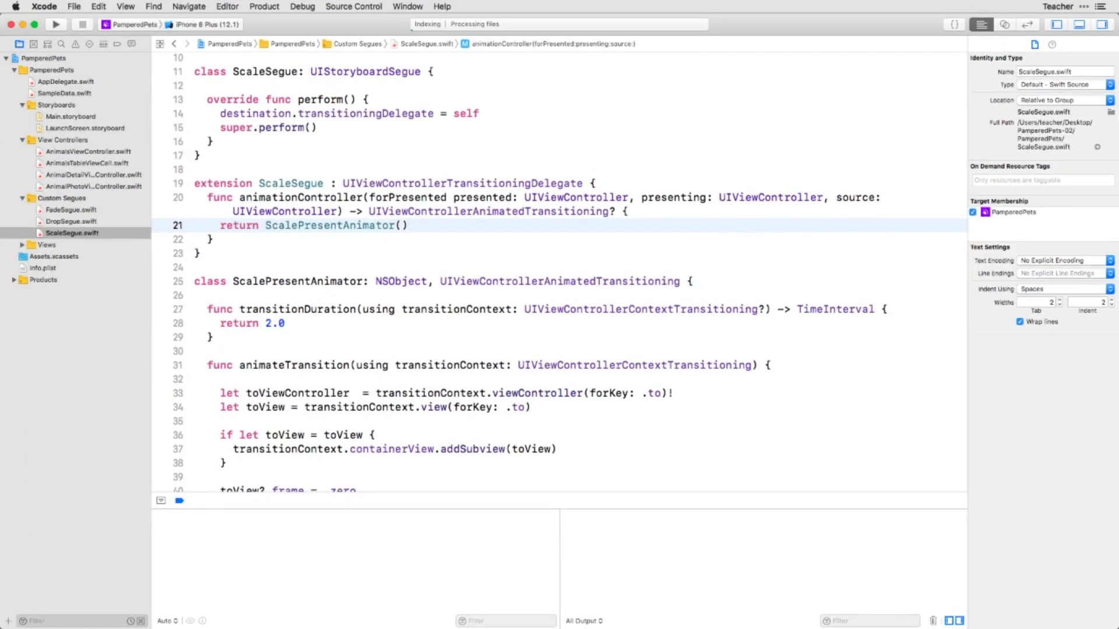
Run PamperedPets and open the goldfish photo on iPhone 8 Plus, then on iPad Air 2
click(70, 117)
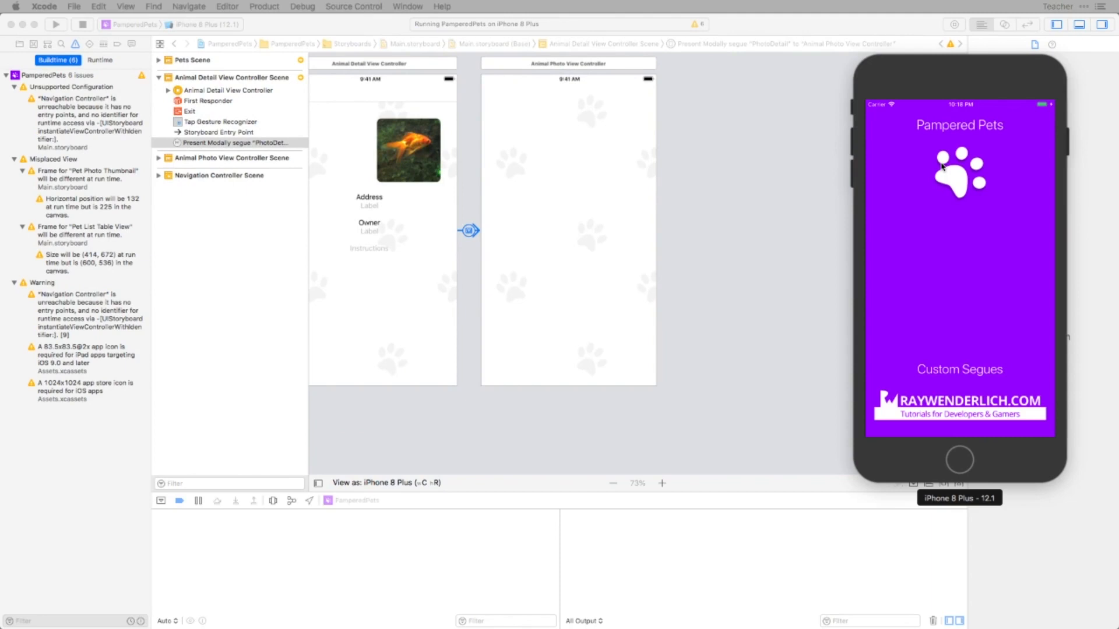
click(959, 172)
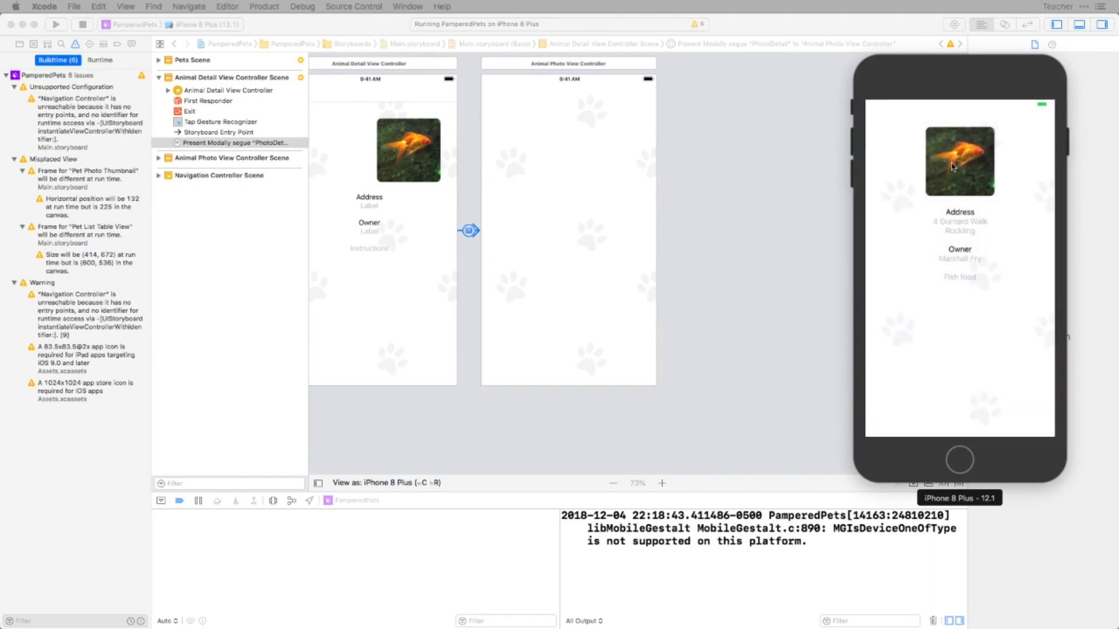
click(959, 160)
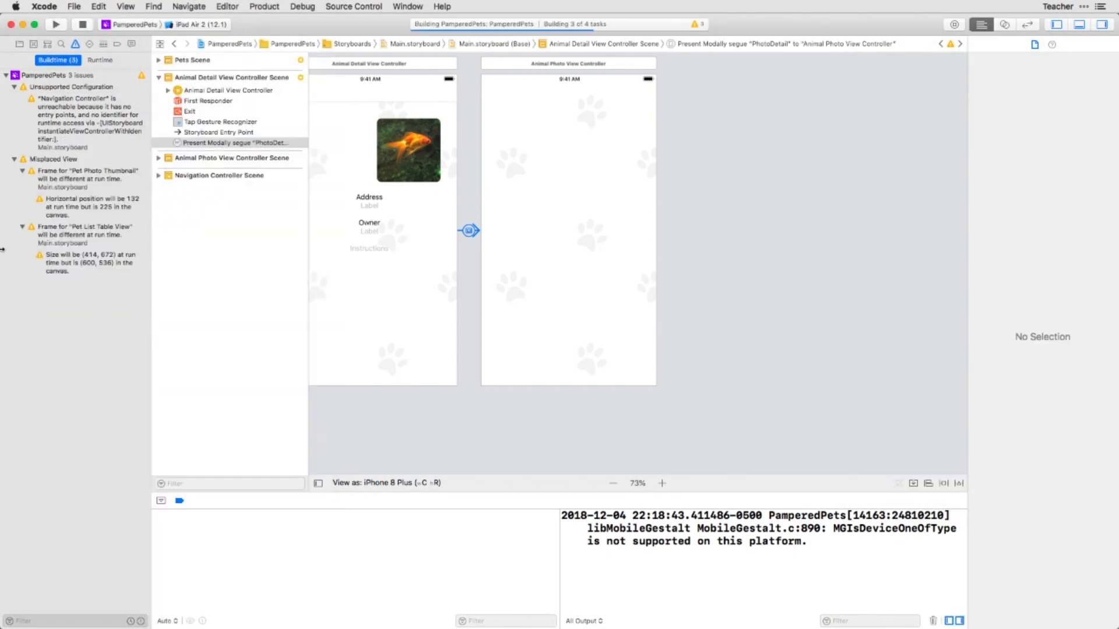
click(56, 23)
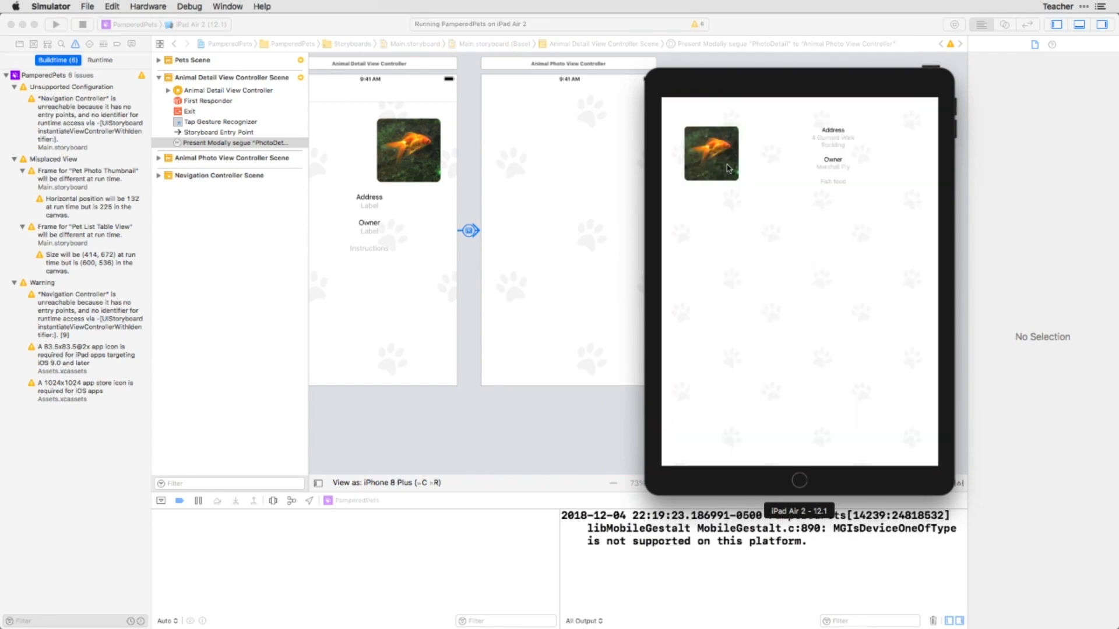
click(709, 152)
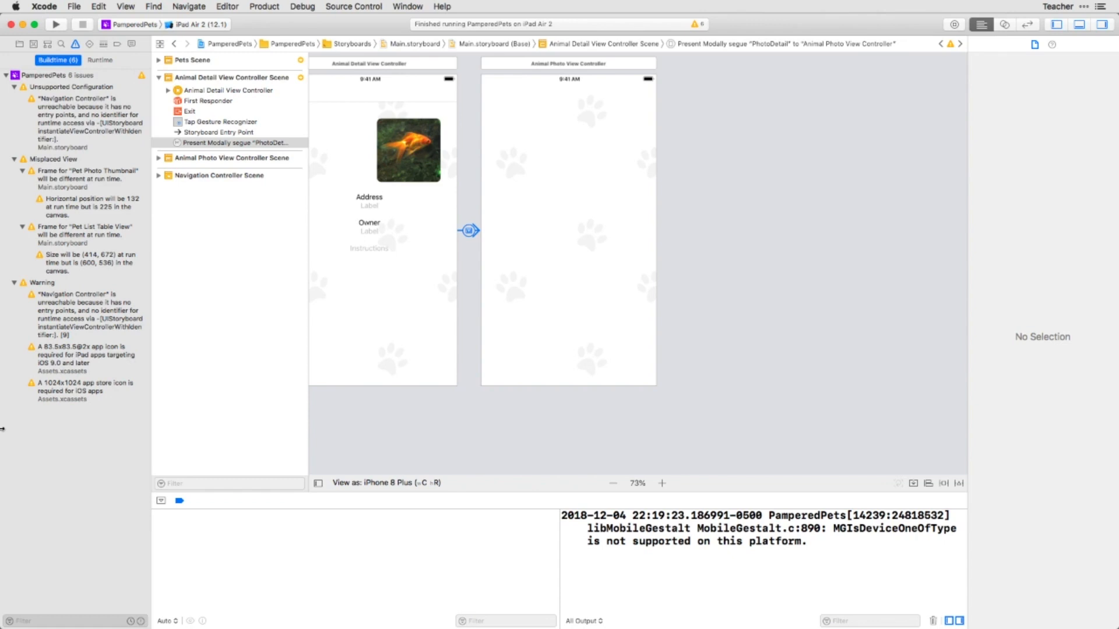
In AnimalDetailViewController.swift, declare protocol ViewScaleable with a get-only scaleView: UIView
click(20, 44)
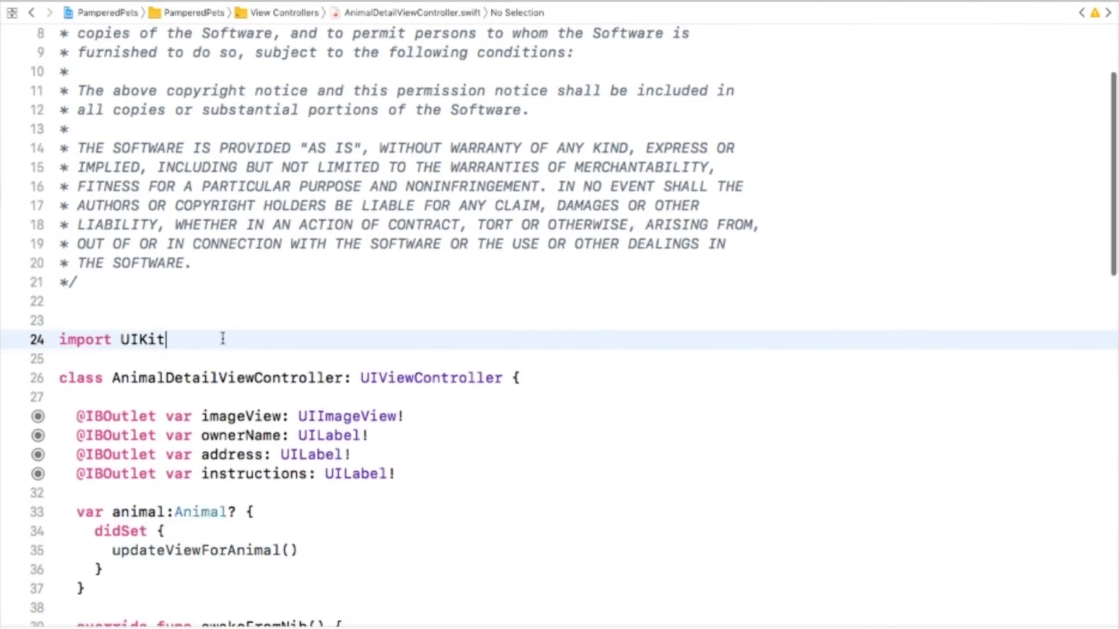
text(protocol)
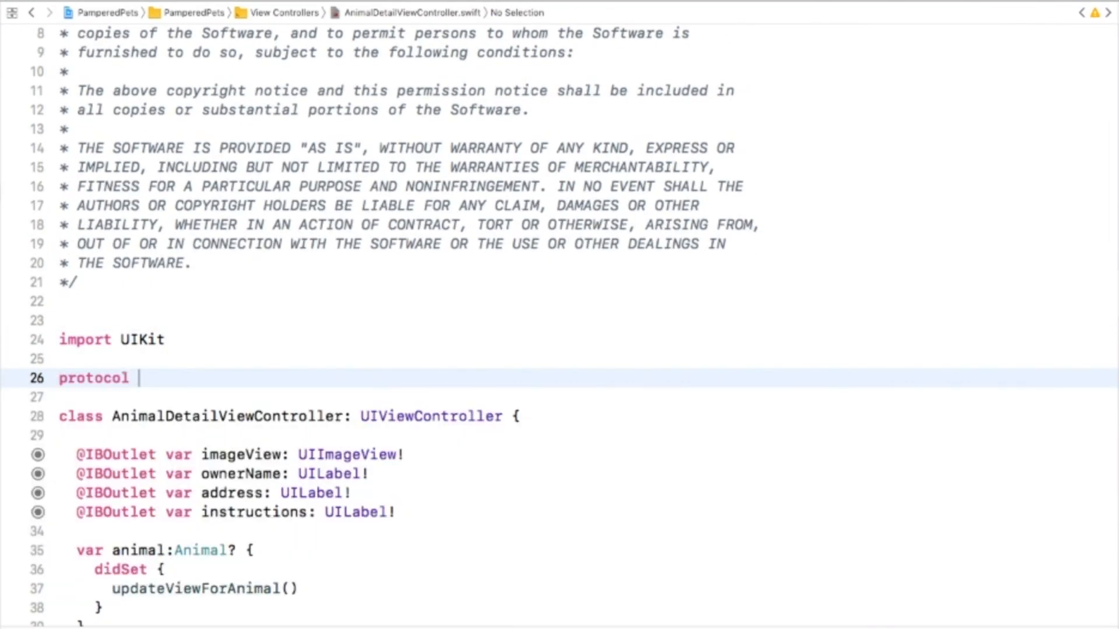
text(ViewScaleable {)
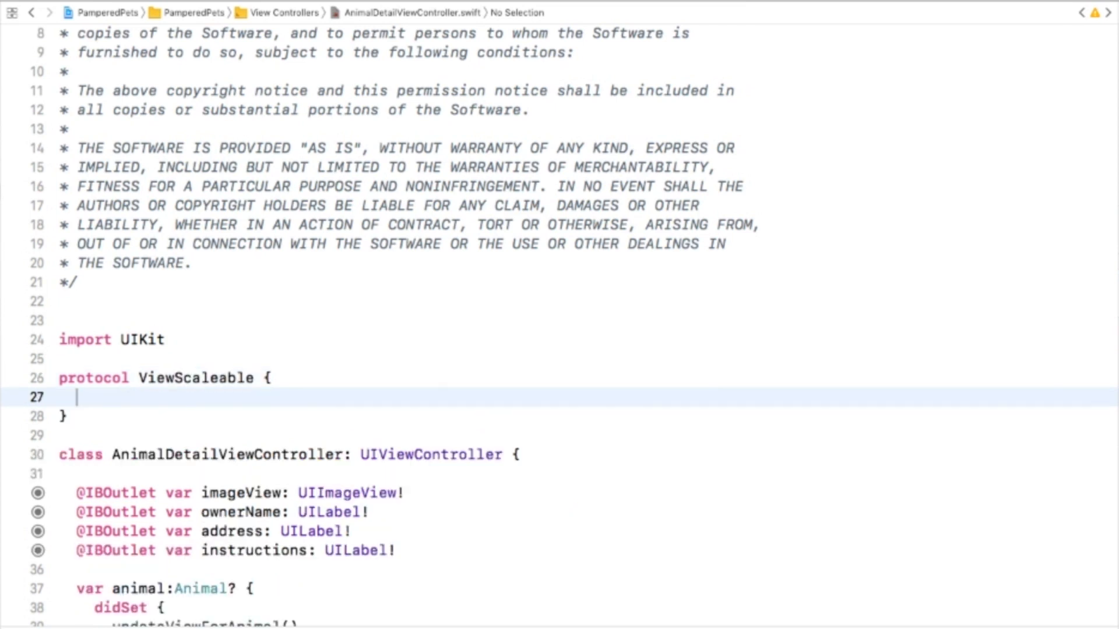
text(var scaleView)
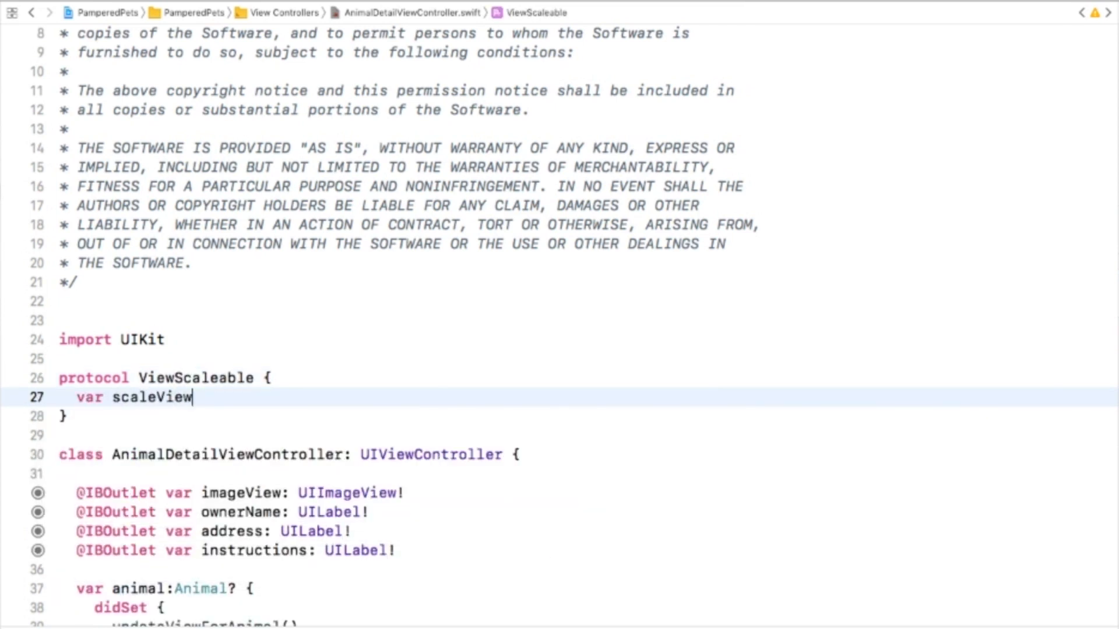
text(:UIView { get })
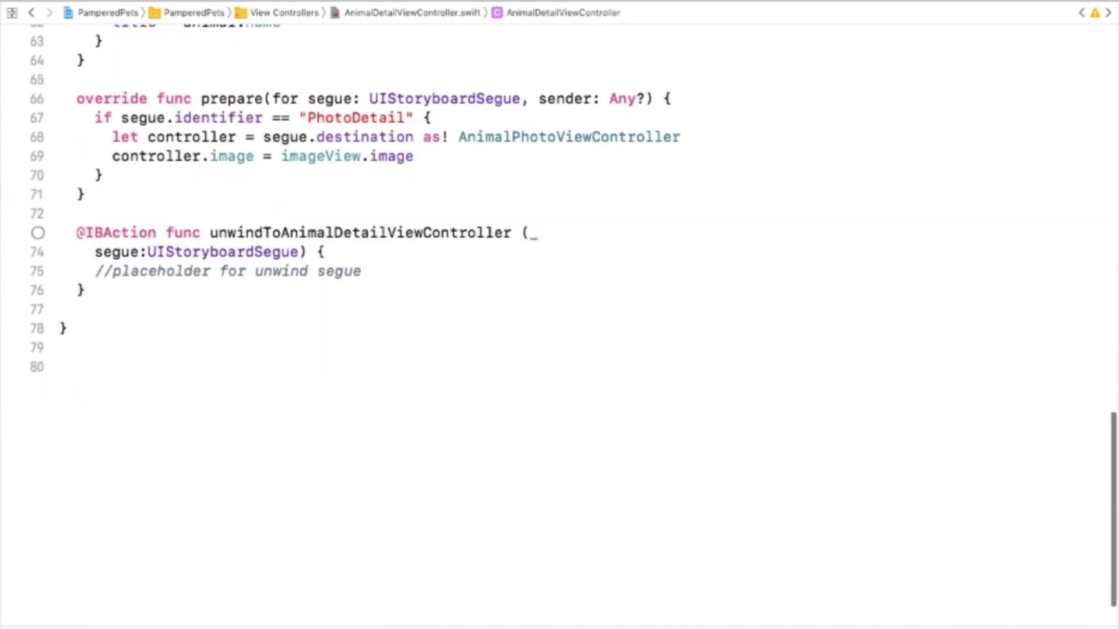
Make AnimalDetailViewController conform to ViewScaleable, returning imageView as scaleView
text(extension AnimalDetailViewController)
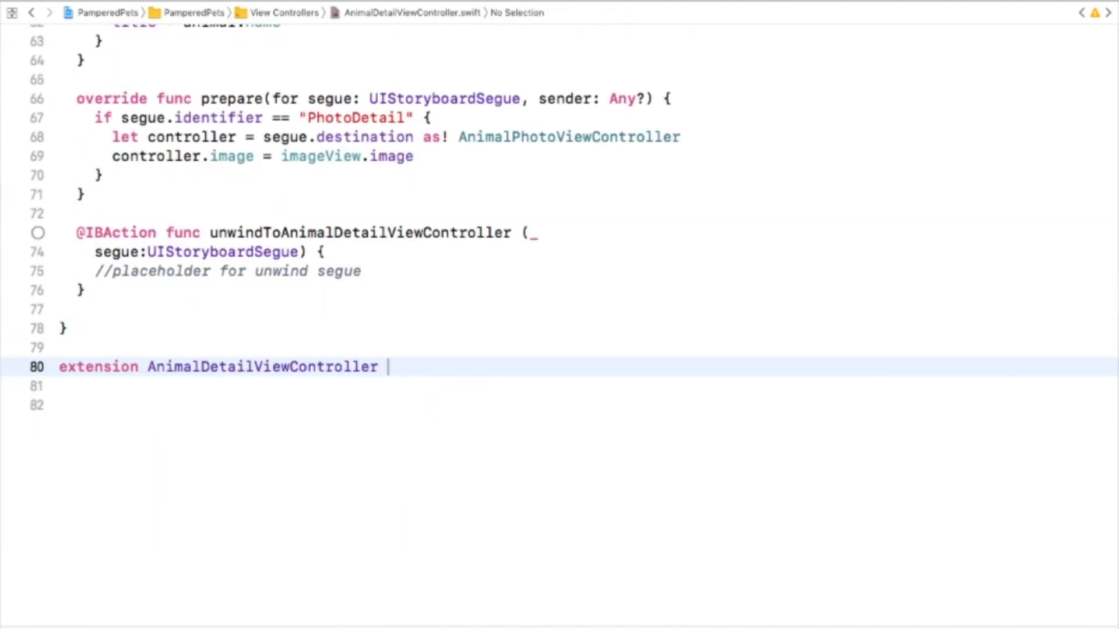
text(: ViewScaleable {)
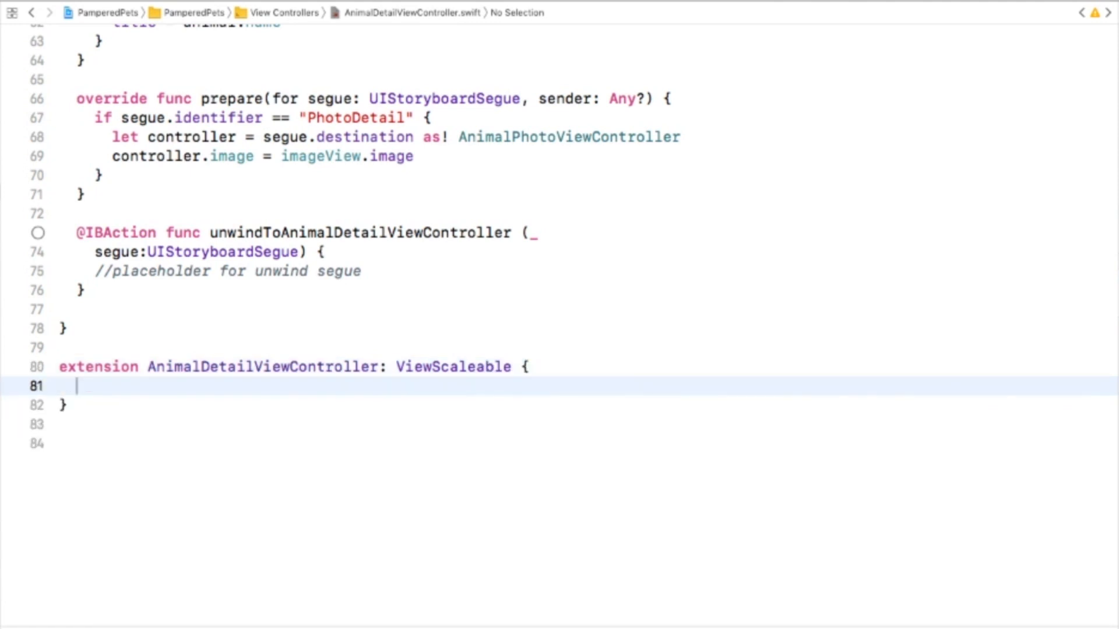
text(var scaleView)
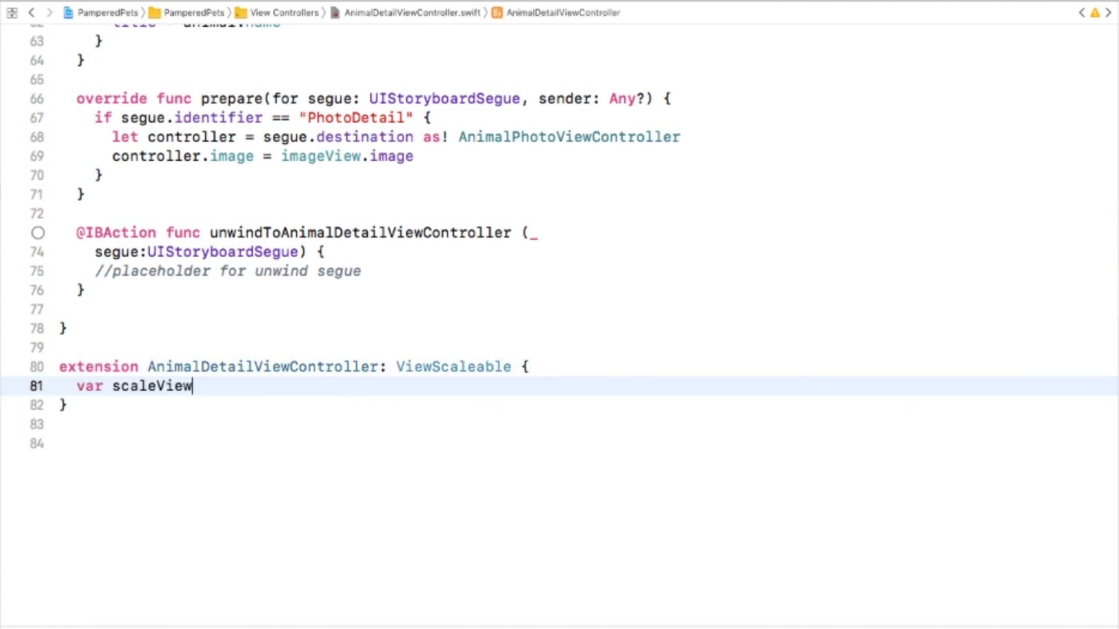
text(:UIView { return)
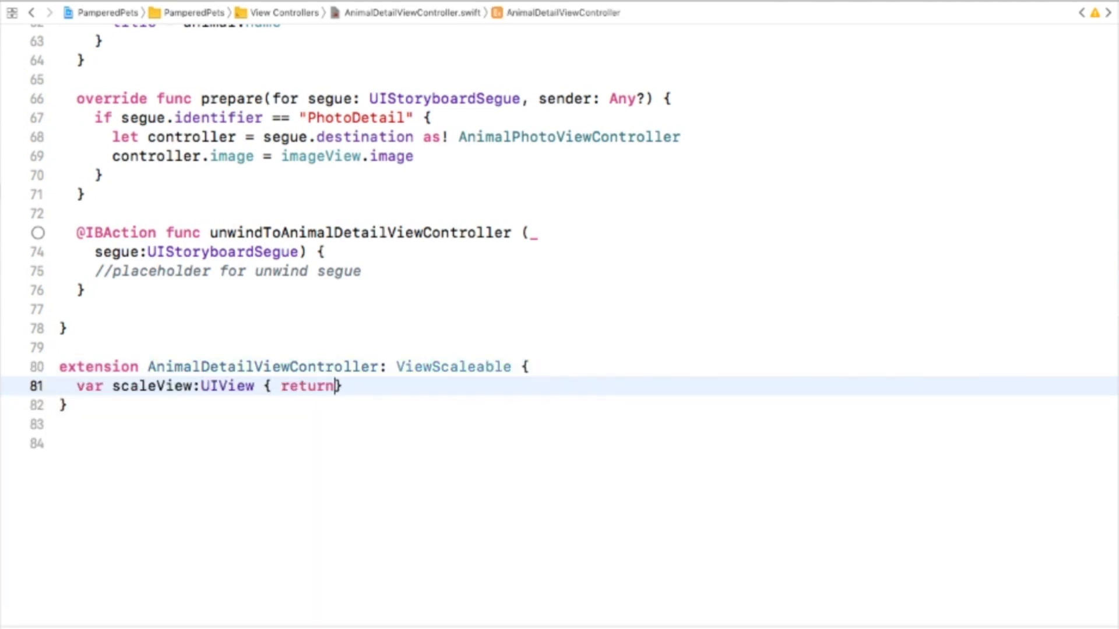
text(imageView })
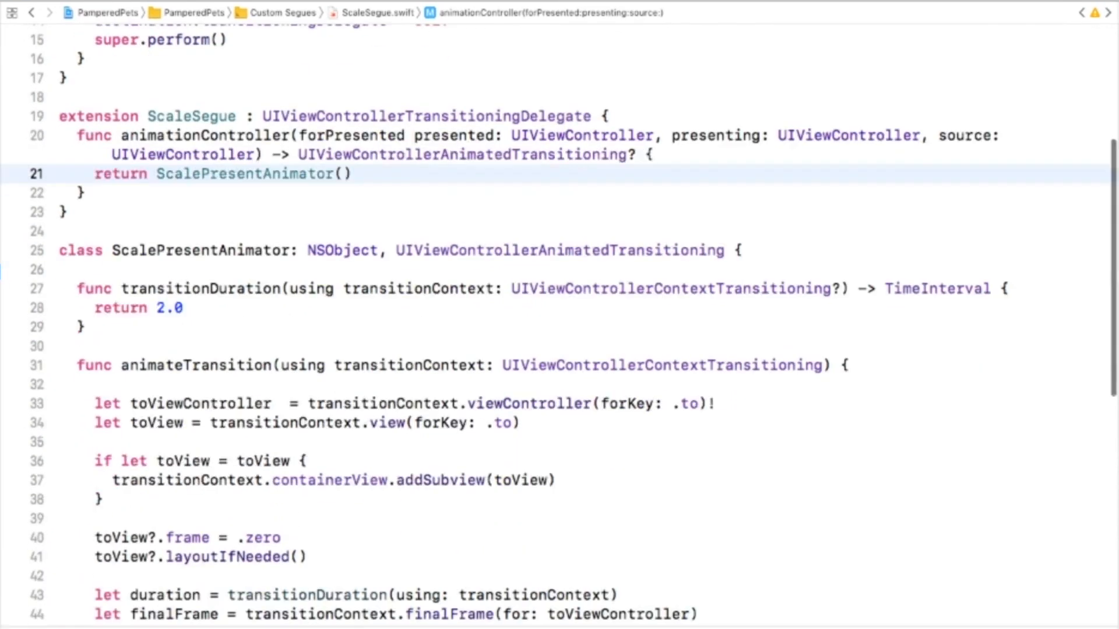
Get the from view controller and view, and set toView's frame to startFrame from scaleView
scroll(down, 3)
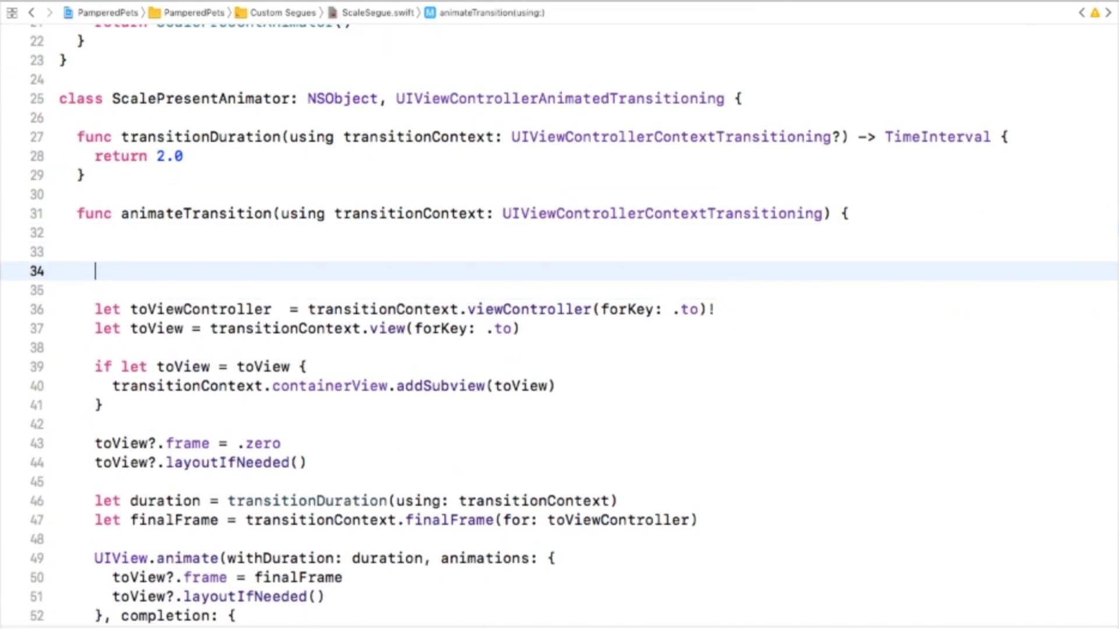
text(var fromViewController = transitionContext.viewController(forKey: .from)
text(let fromView =)
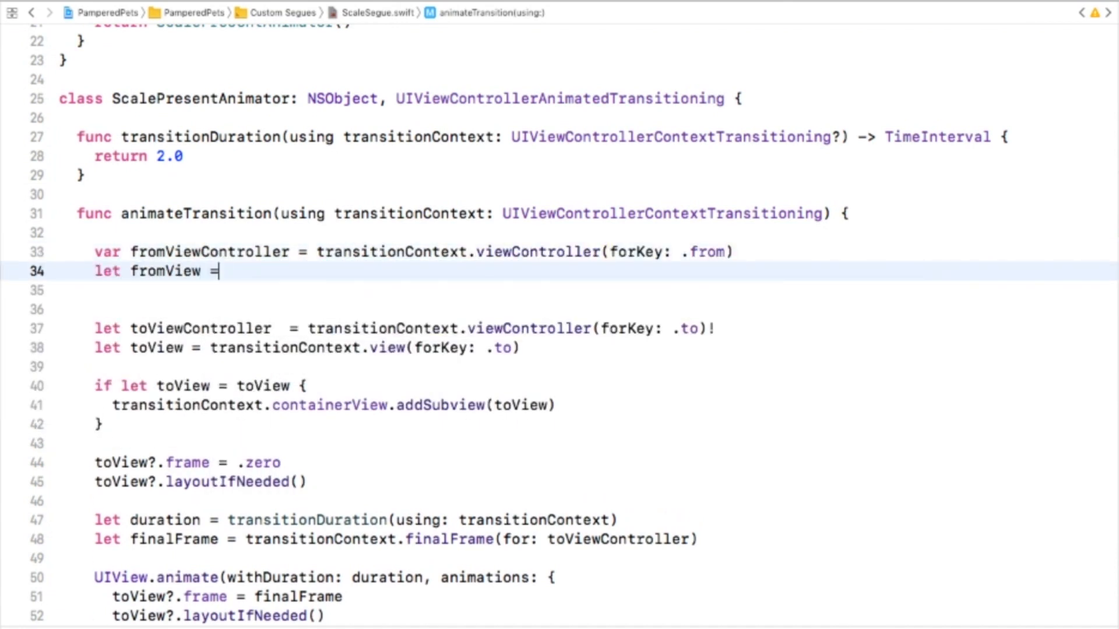
text(transitionContext.view()
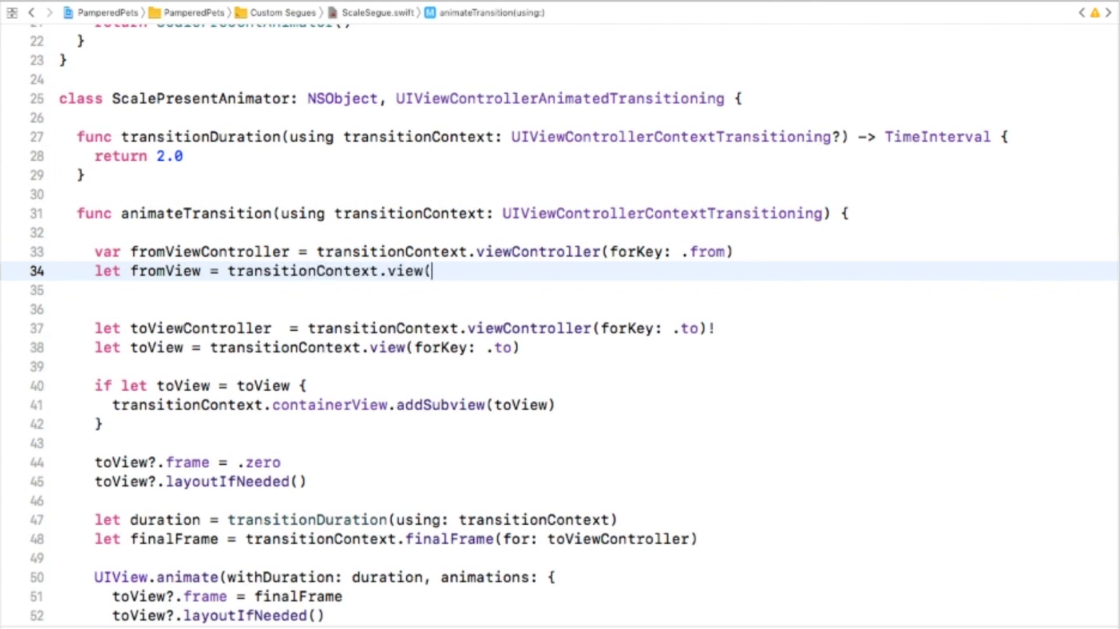
text(forKey: .from))
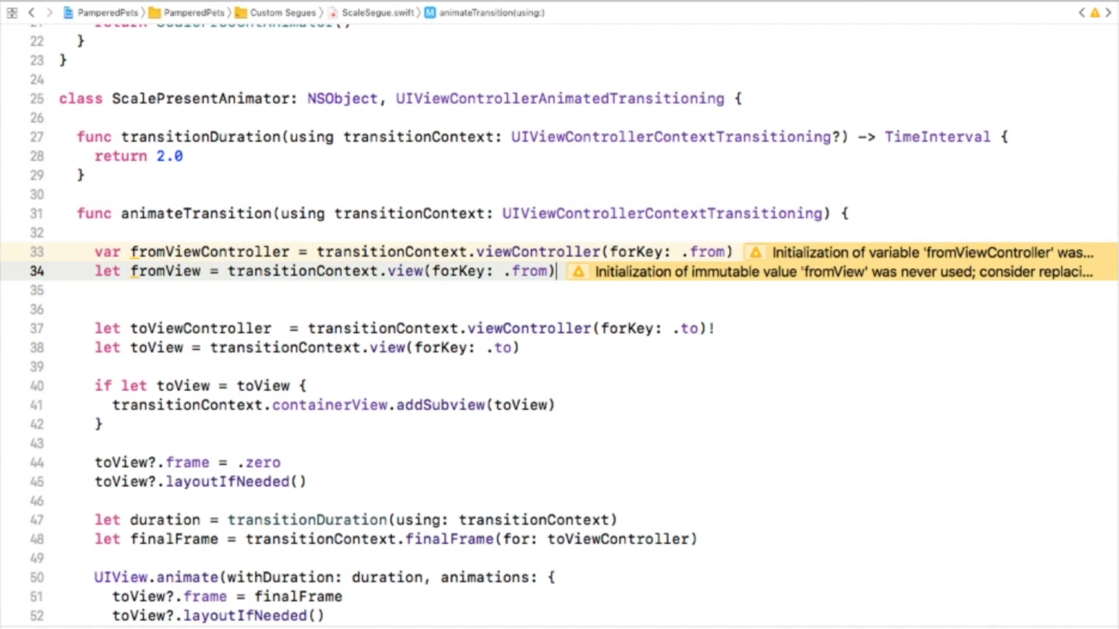
scroll(down, 3)
text(var startFrame = CGRect.zero)
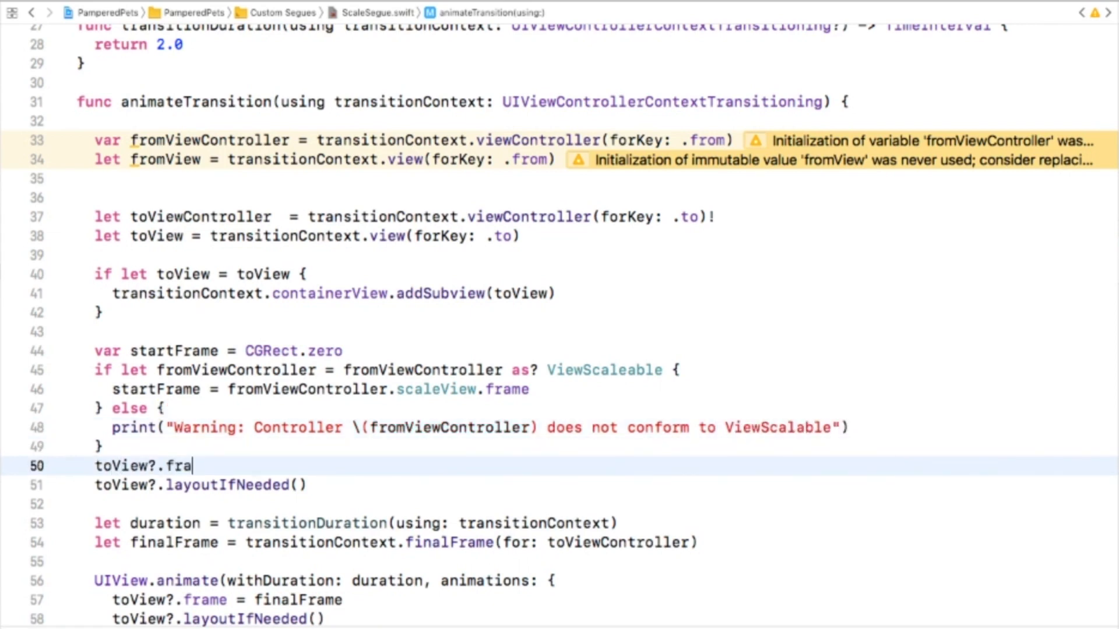
text(me = startFrame)
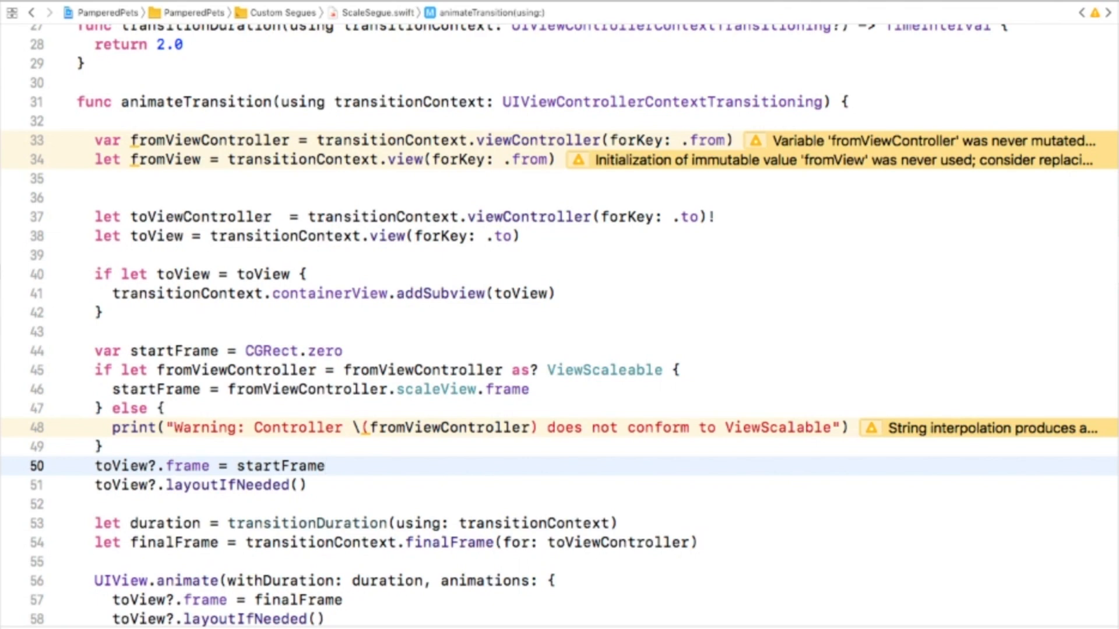
Run on the iPhone 8 Plus simulator and open the goldfish photo to watch it scale
click(200, 24)
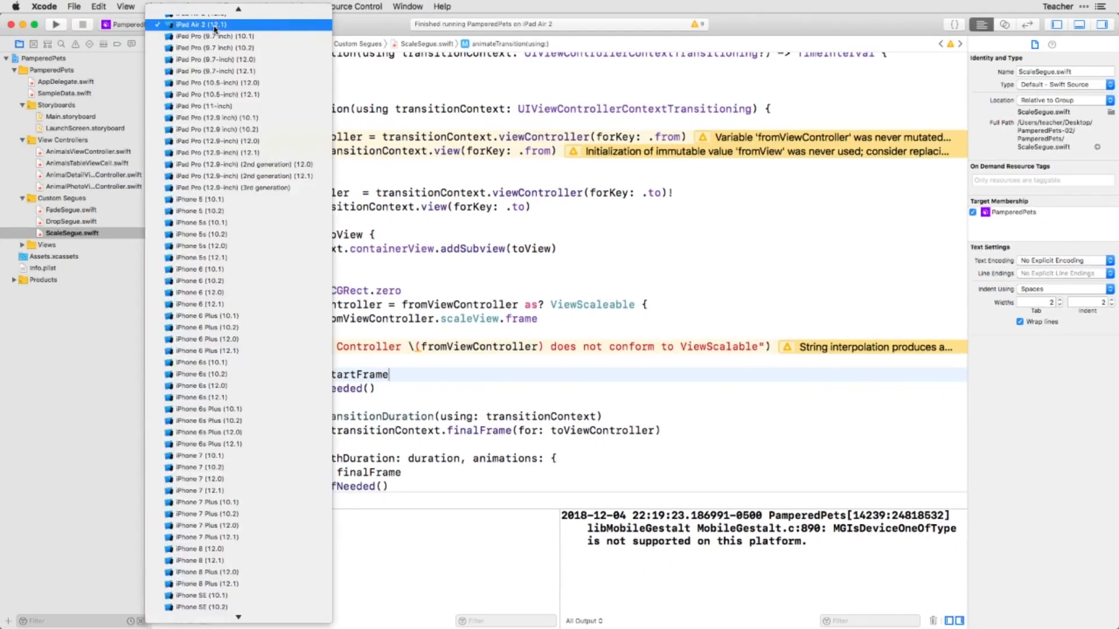
click(206, 572)
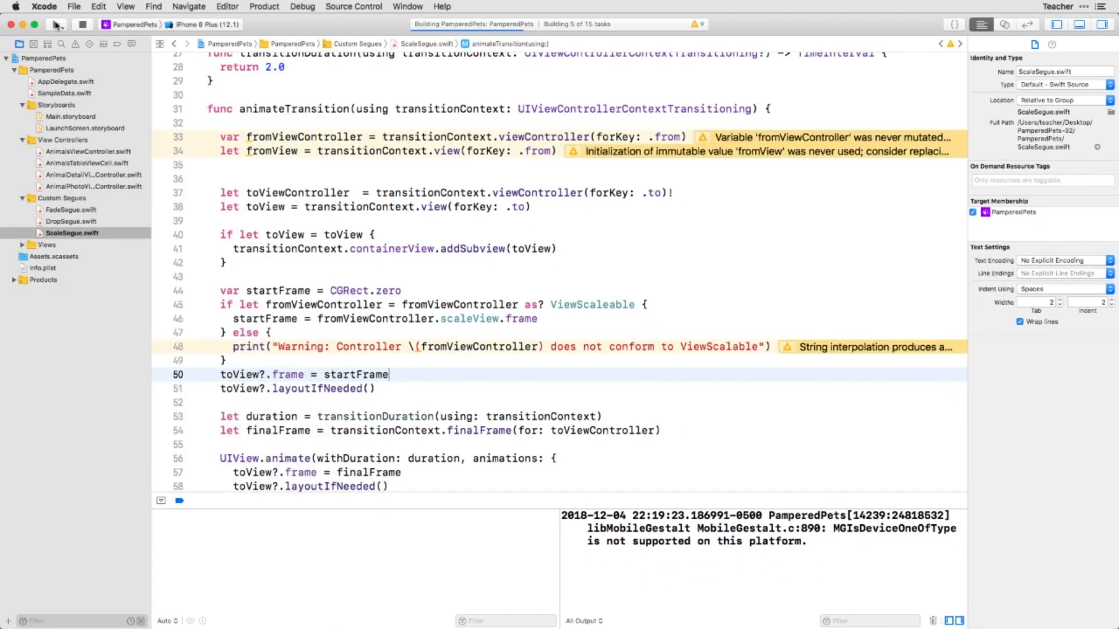
click(56, 24)
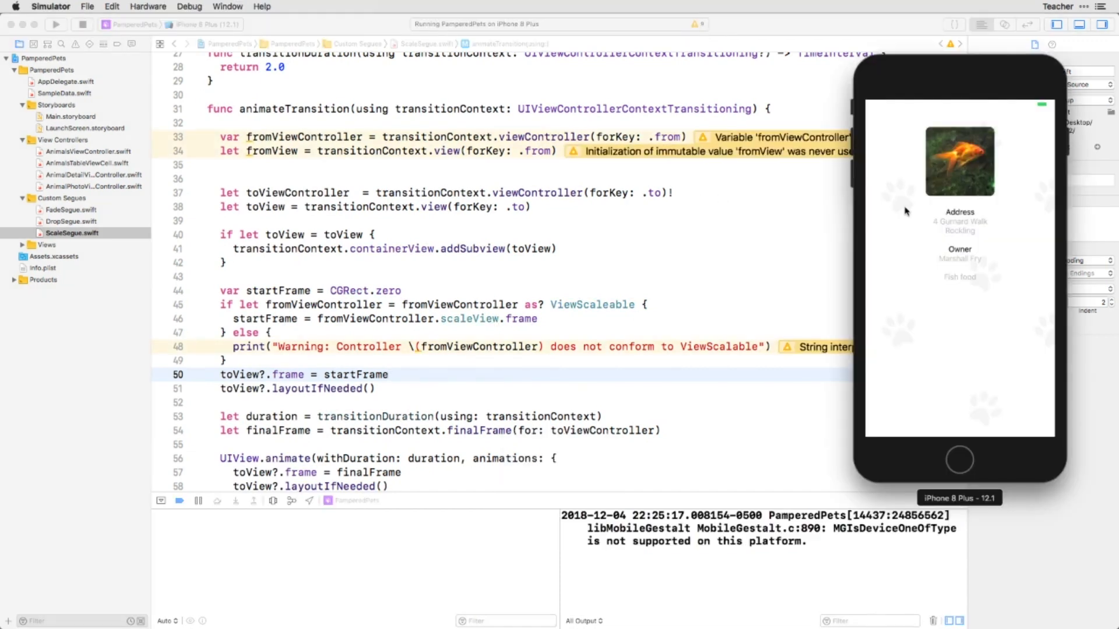
click(960, 160)
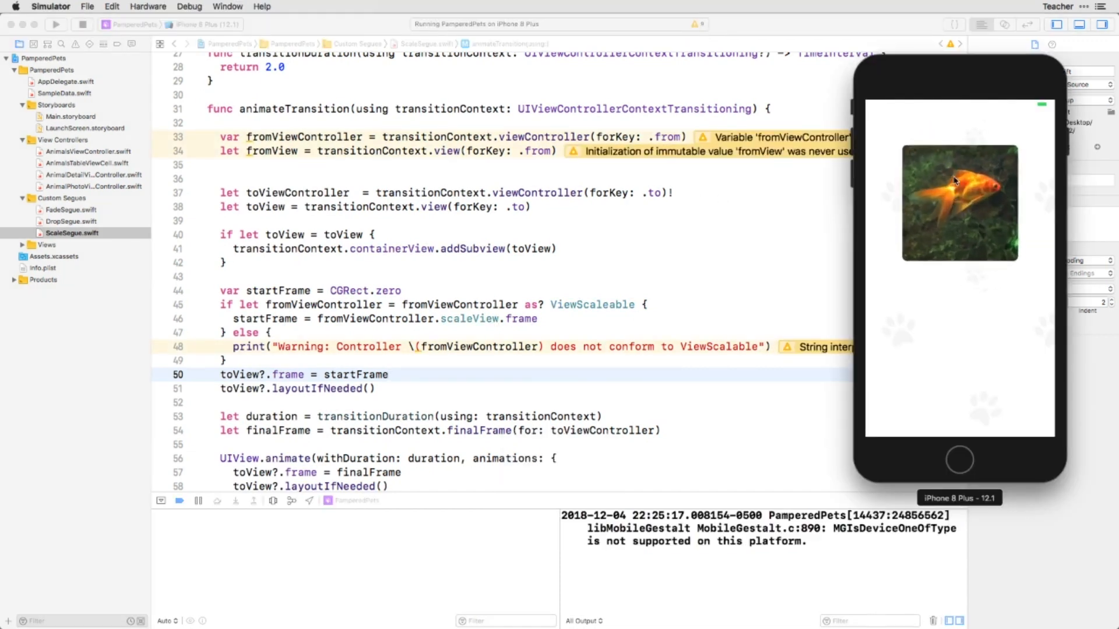